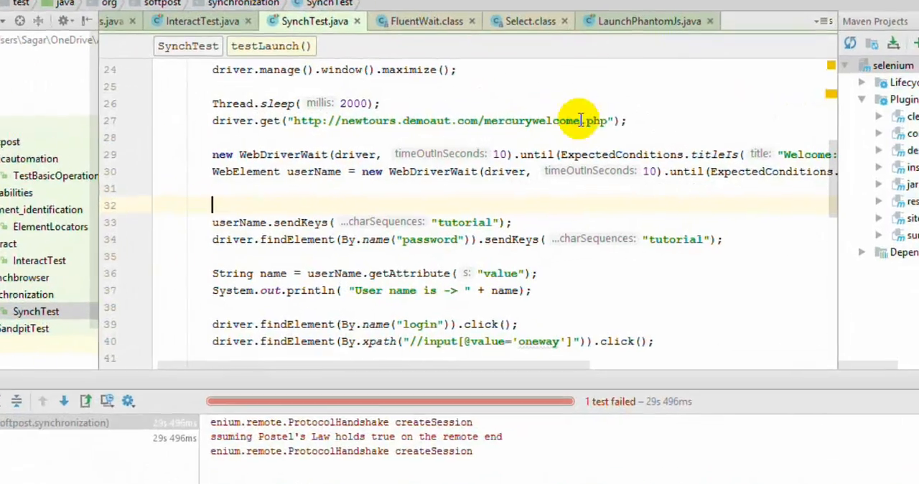
- Start a new statement on the line after window().maximize() in testLaunch
{"action": "double_click", "coordinate": [591, 121]}
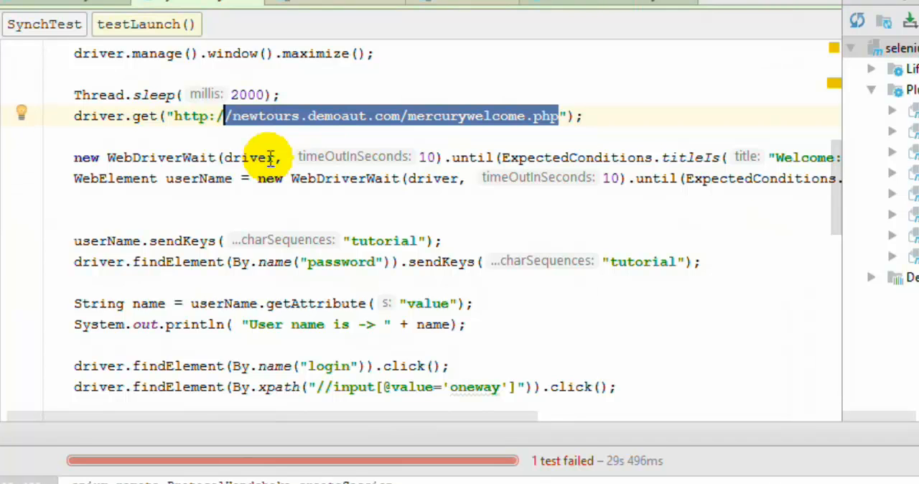
{"action": "scroll", "scroll_direction": "down", "scroll_amount": 3}
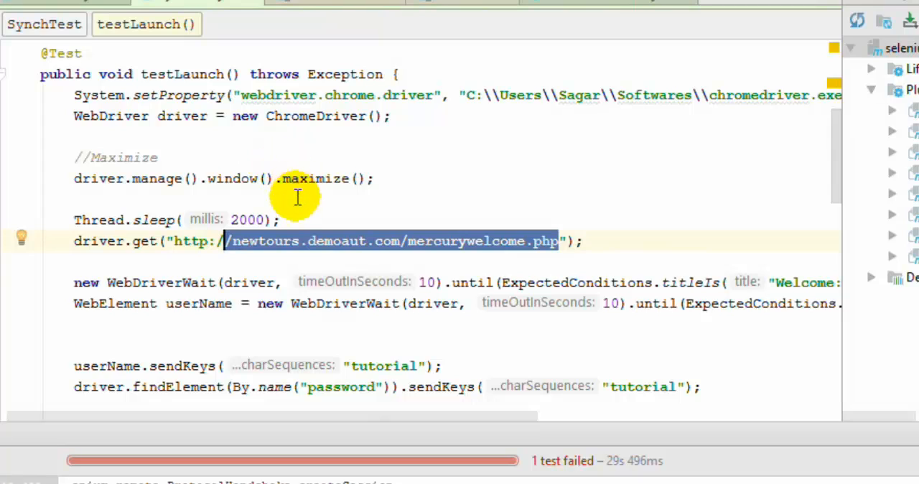
{"action": "mouse_move", "coordinate": [333, 195]}
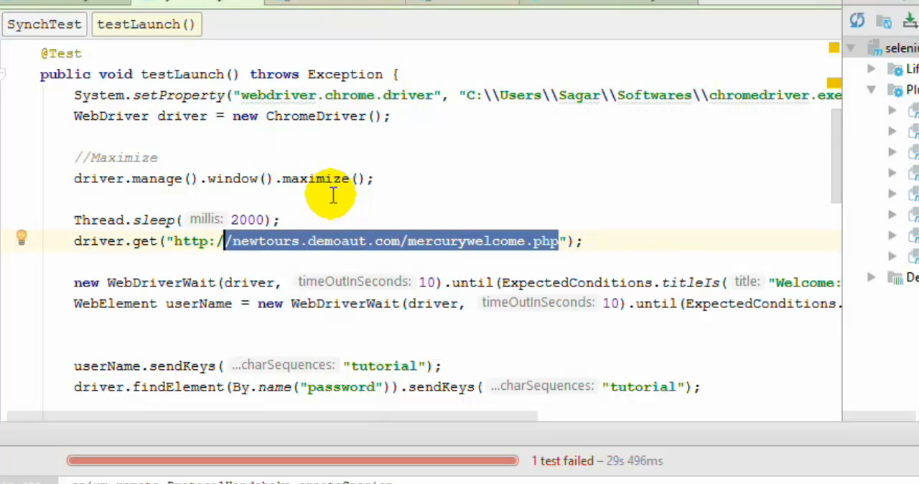
{"action": "left_click", "coordinate": [373, 178]}
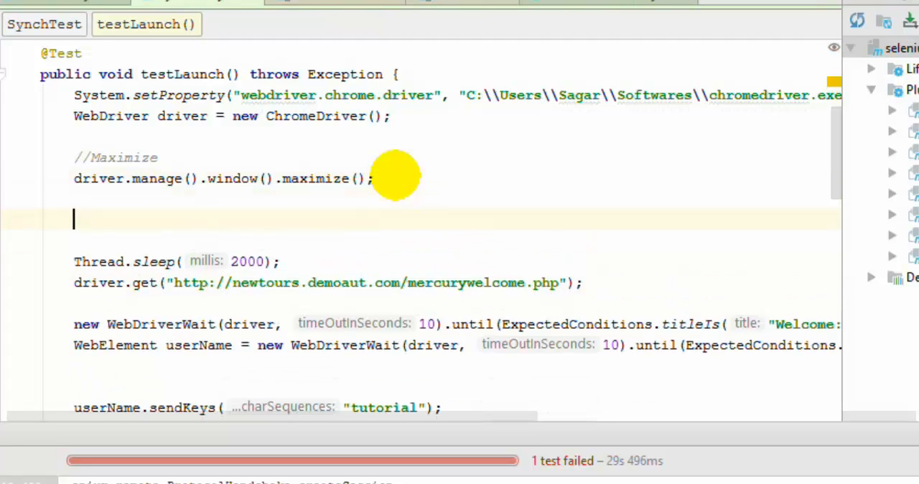
- Add driver.manage().timeouts().pageLoadTimeout(60, TimeUnit.SECONDS) after maximizing the window
{"action": "type", "text": "driver"}
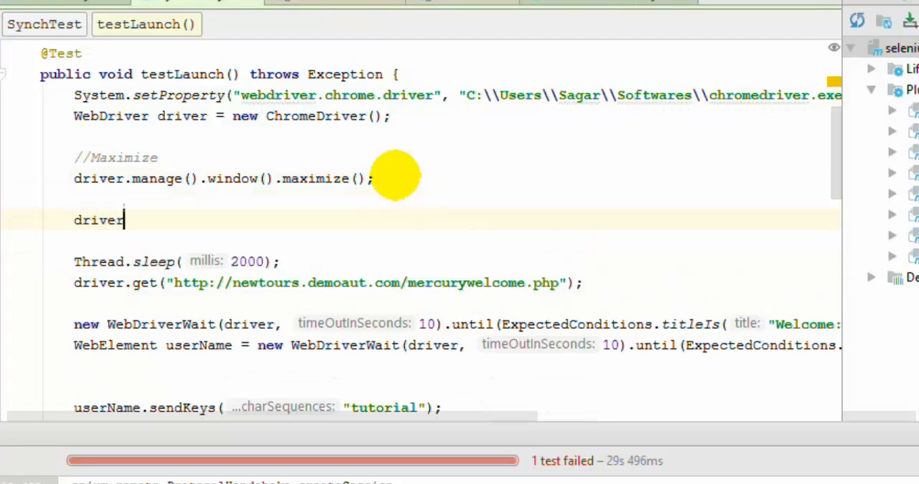
{"action": "type", "text": ".m"}
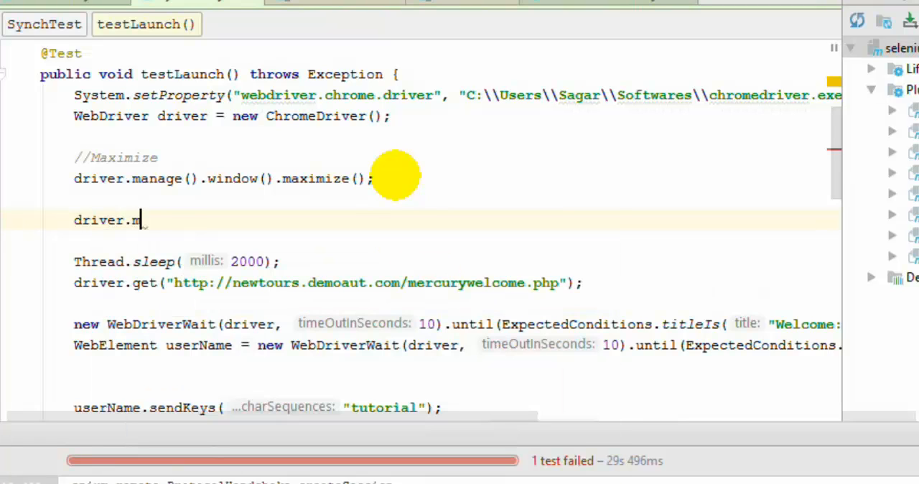
{"action": "type", "text": "anage().t"}
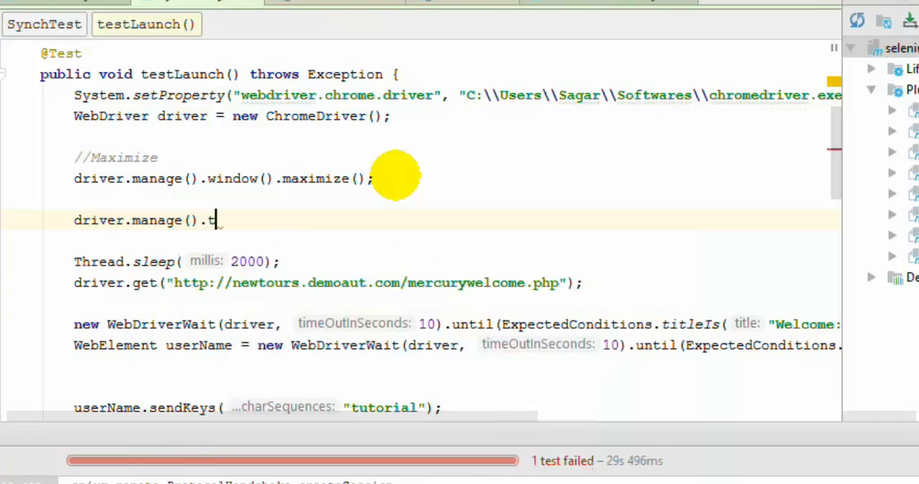
{"action": "type", "text": "imeouts().pageLoadTimeout("}
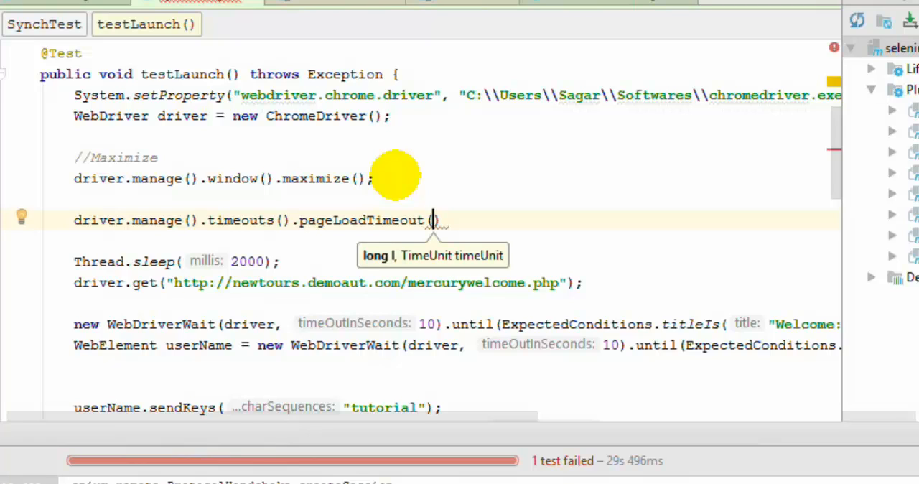
{"action": "type", "text": "60"}
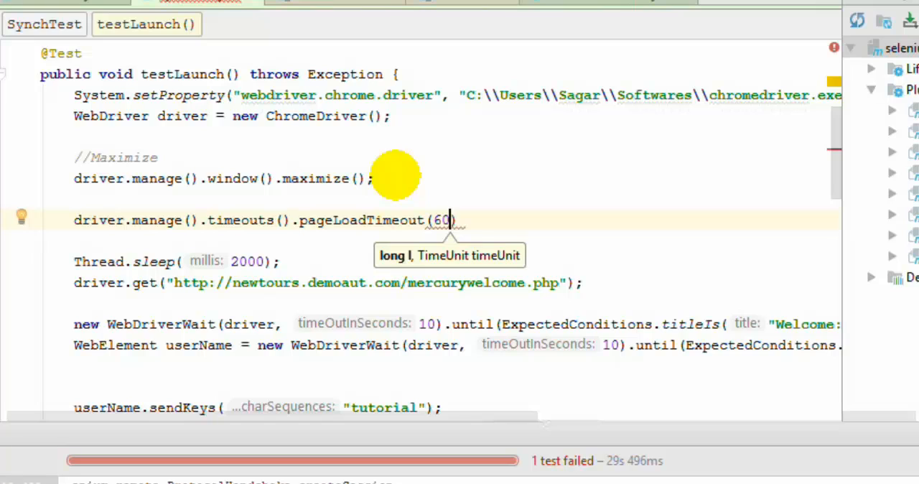
{"action": "type", "text": ","}
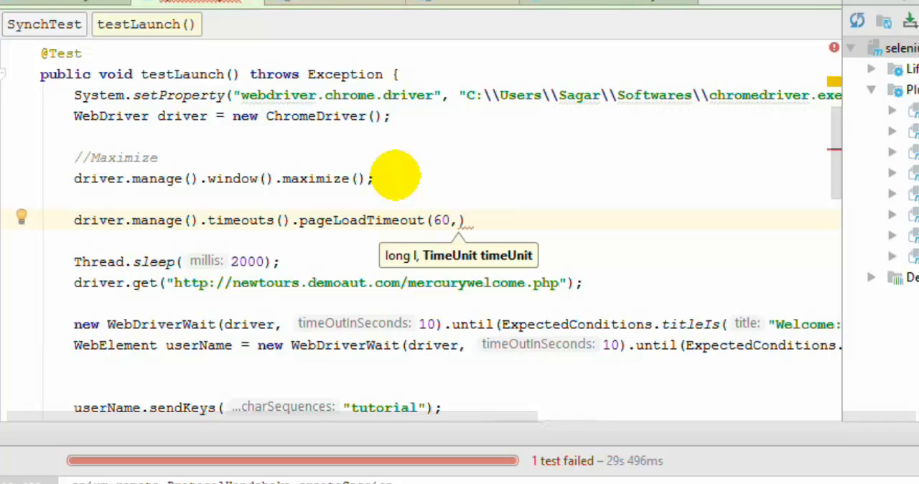
{"action": "type", "text": "Tim"}
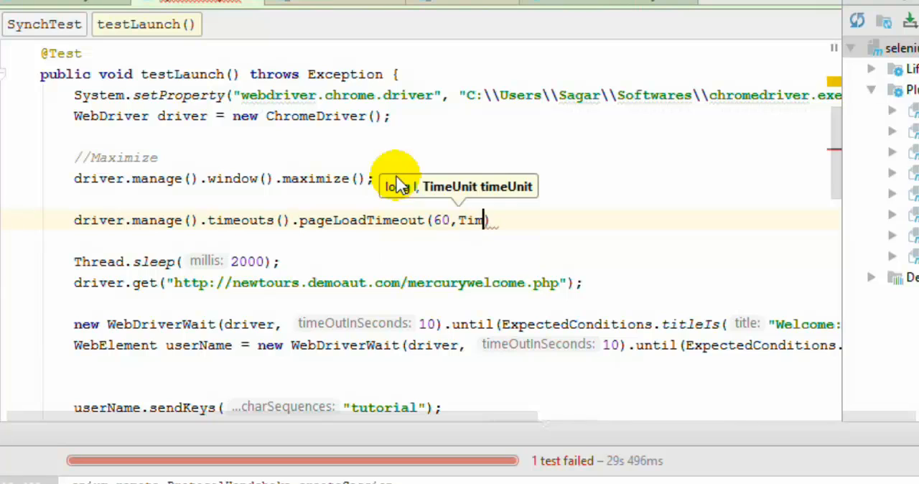
{"action": "type", "text": "eUnit.SECONDS"}
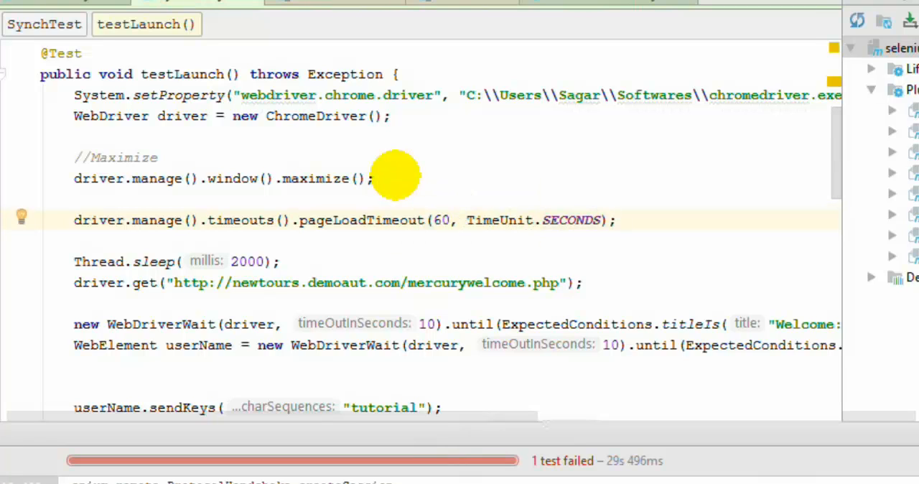
{"action": "left_click", "coordinate": [614, 220]}
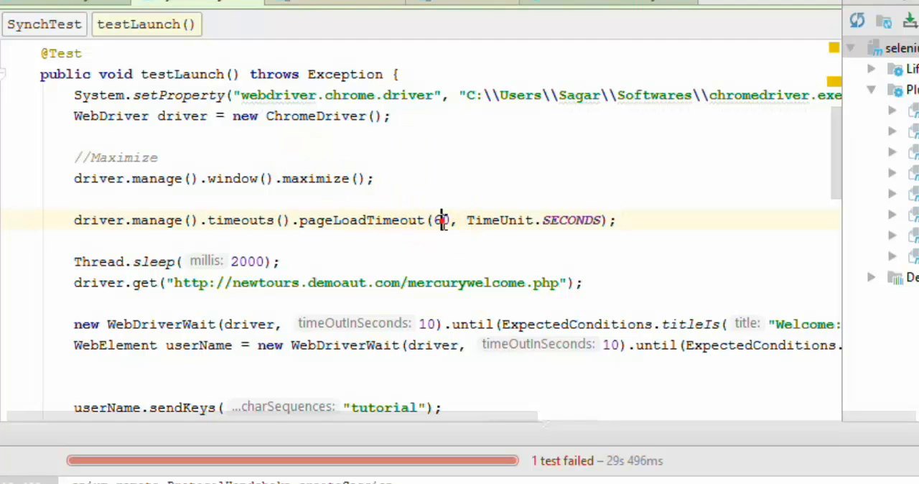
- Change the pageLoadTimeout value from 60 to 5 seconds and rerun the test
{"action": "type", "text": "1"}
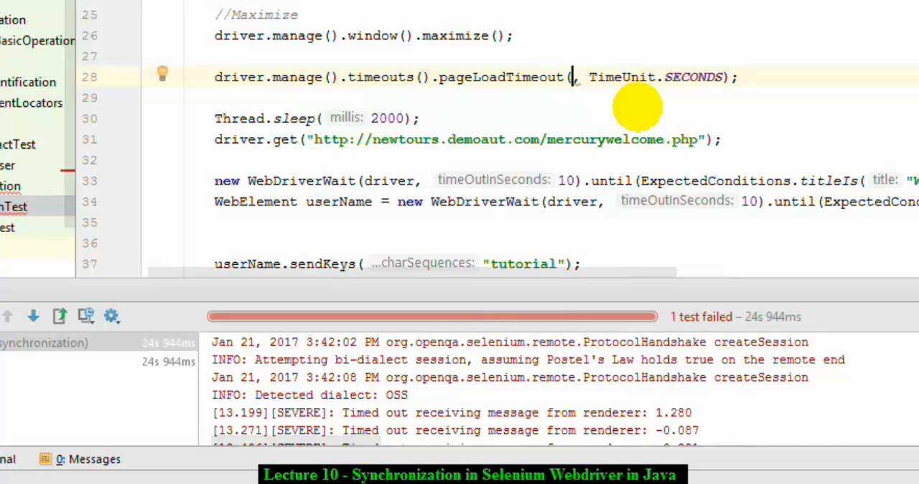
{"action": "type", "text": "5"}
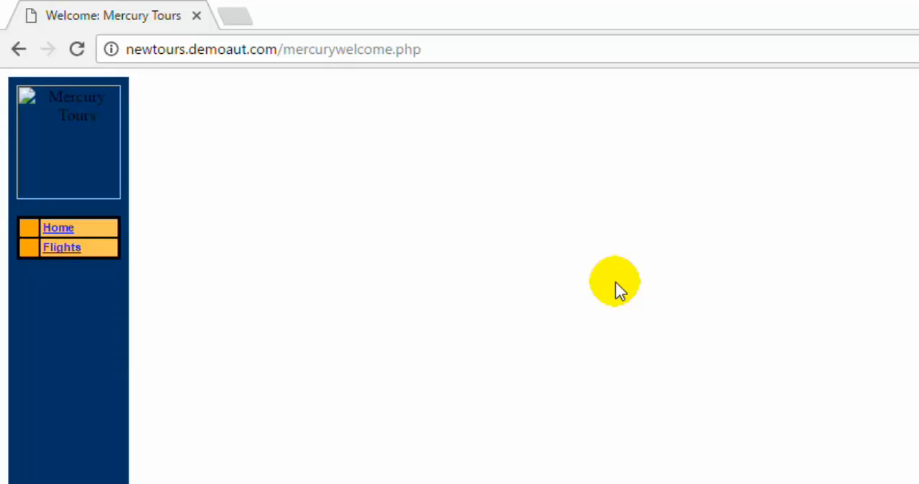
{"action": "mouse_move", "coordinate": [643, 69]}
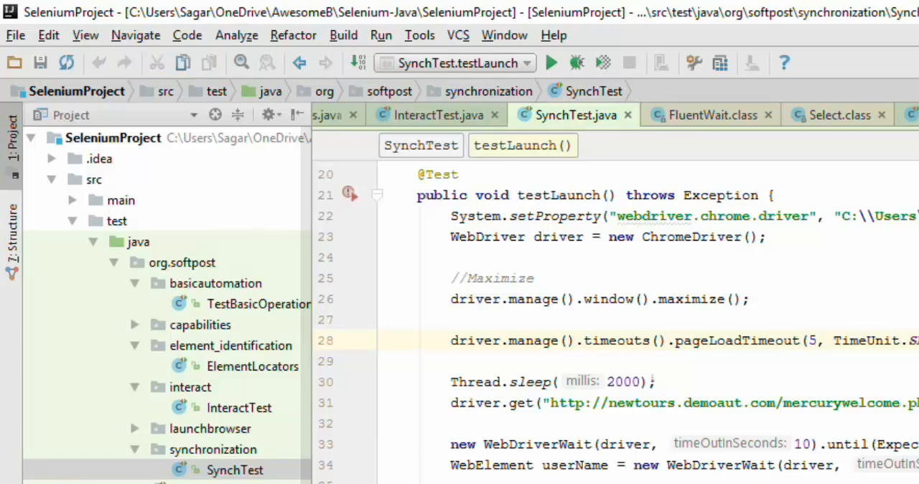
- Restore the pageLoadTimeout value from 5 back to 60 seconds
{"action": "left_click", "coordinate": [551, 62]}
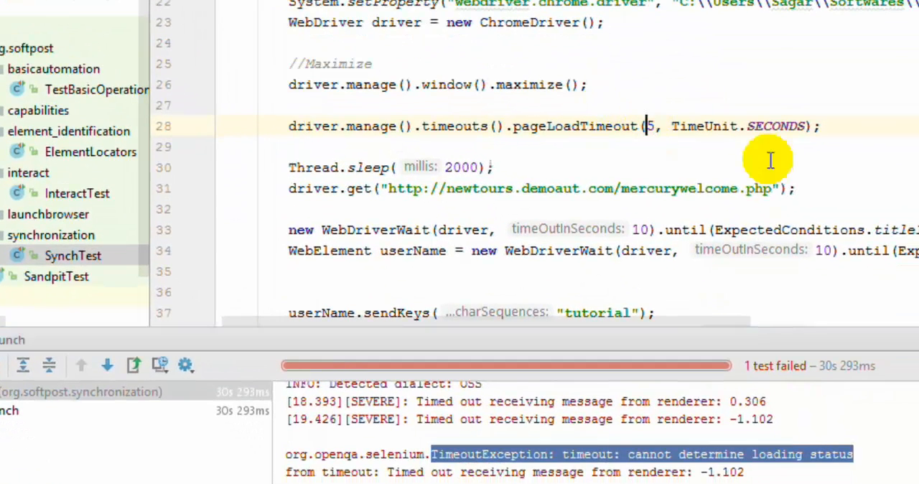
{"action": "key", "text": "Backspace"}
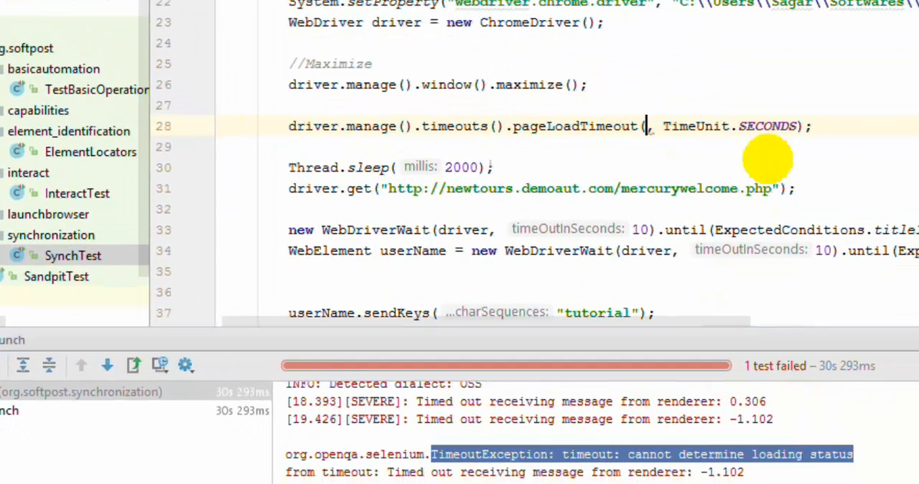
{"action": "type", "text": "60"}
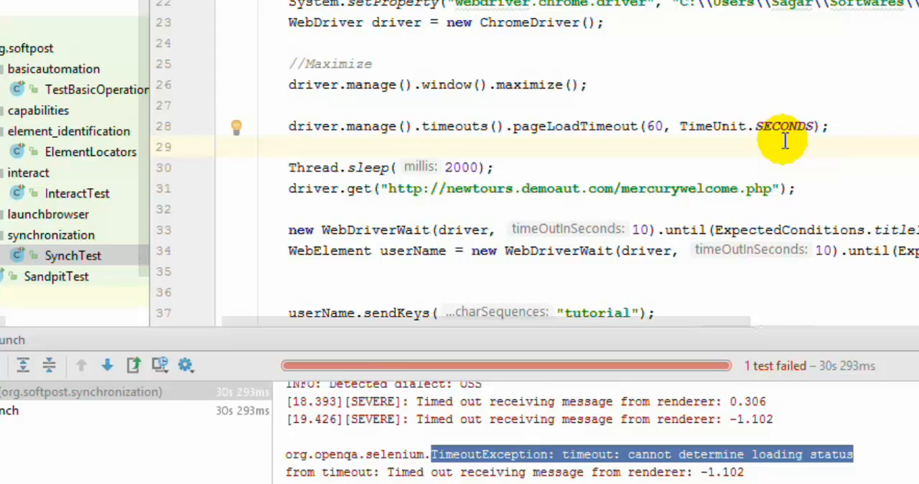
{"action": "mouse_move", "coordinate": [775, 136]}
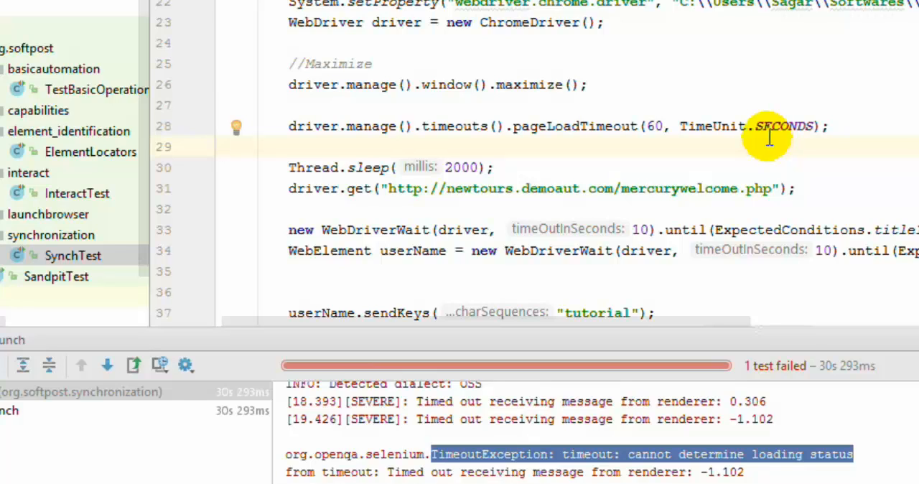
{"action": "mouse_move", "coordinate": [667, 127]}
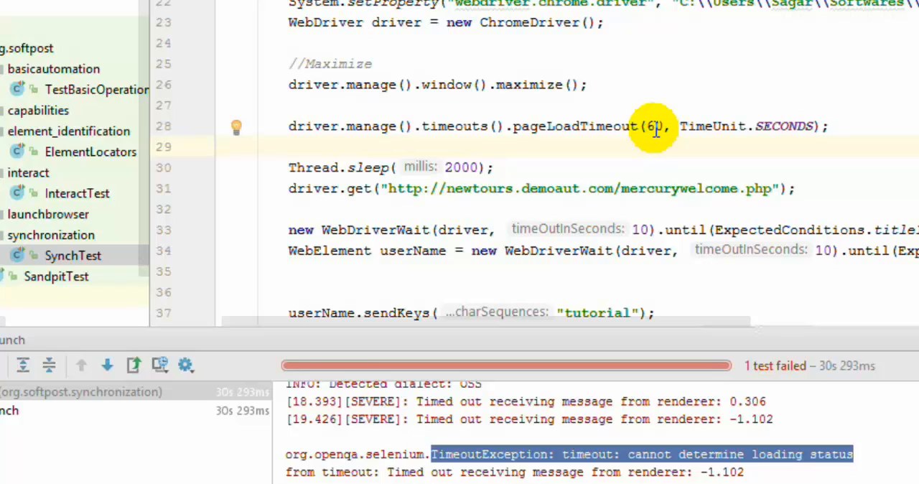
- Move the password sendKeys statement to directly below driver.get(), ahead of the explicit waits
{"action": "left_click", "coordinate": [223, 146]}
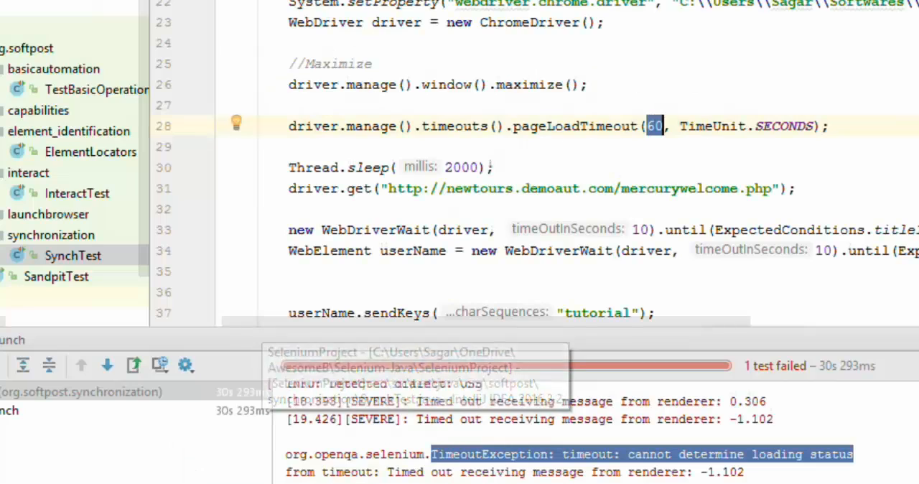
{"action": "mouse_move", "coordinate": [551, 178]}
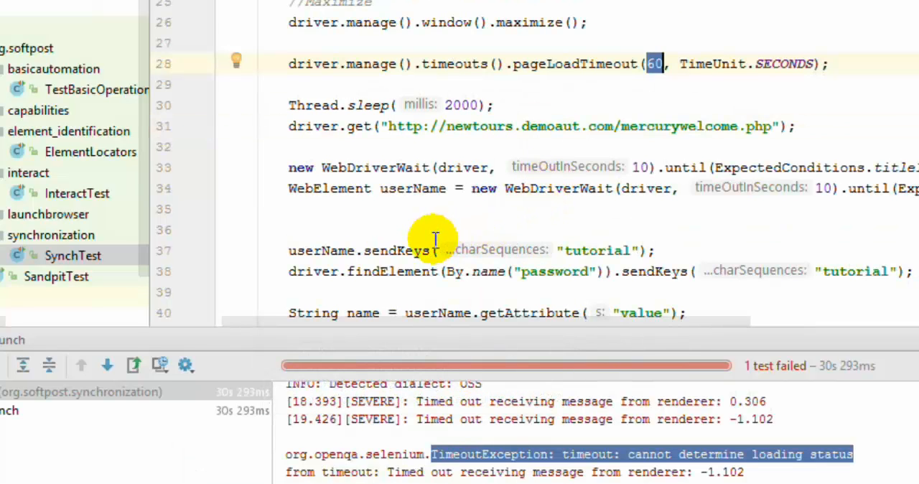
{"action": "mouse_move", "coordinate": [402, 246]}
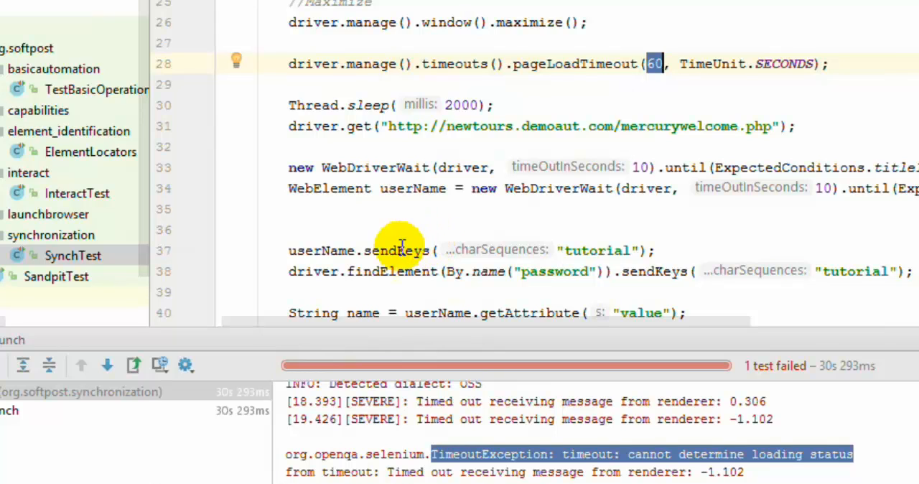
{"action": "left_click", "coordinate": [847, 271]}
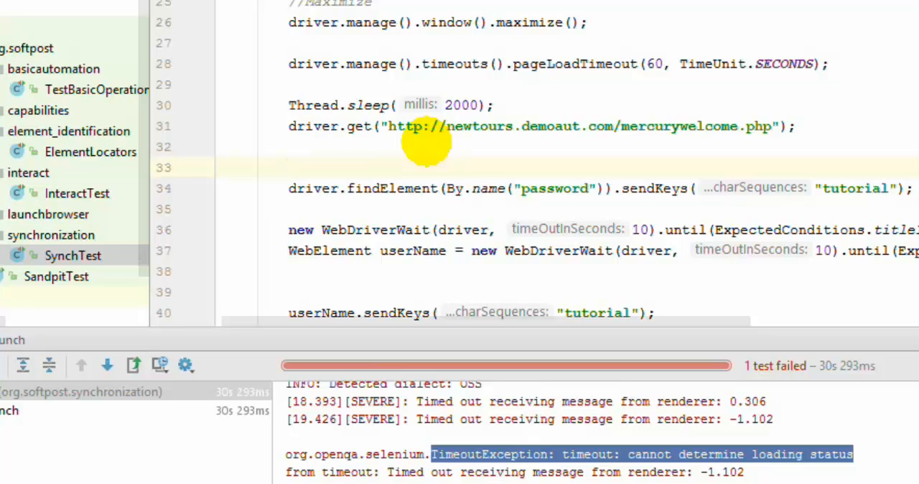
- Add driver.manage().timeouts().implicitlyWait(10,TimeUnit.SECONDS); right after the page loads
{"action": "type", "text": "d"}
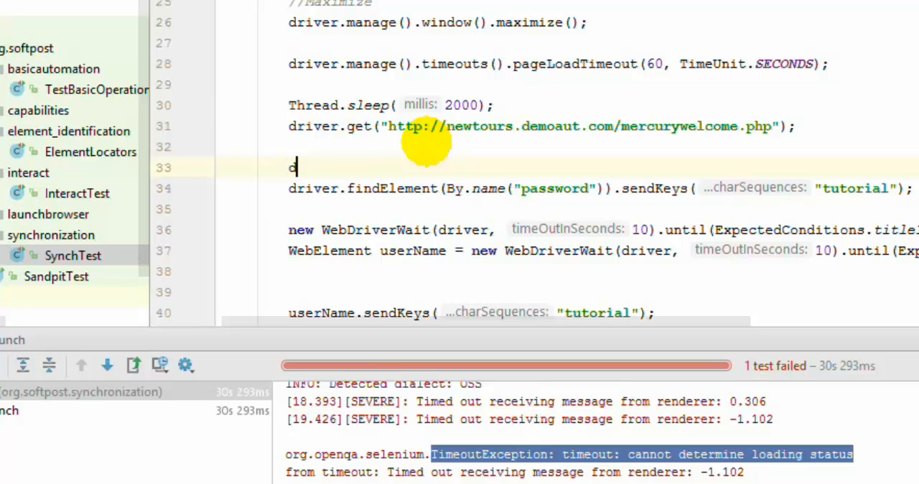
{"action": "type", "text": "ri"}
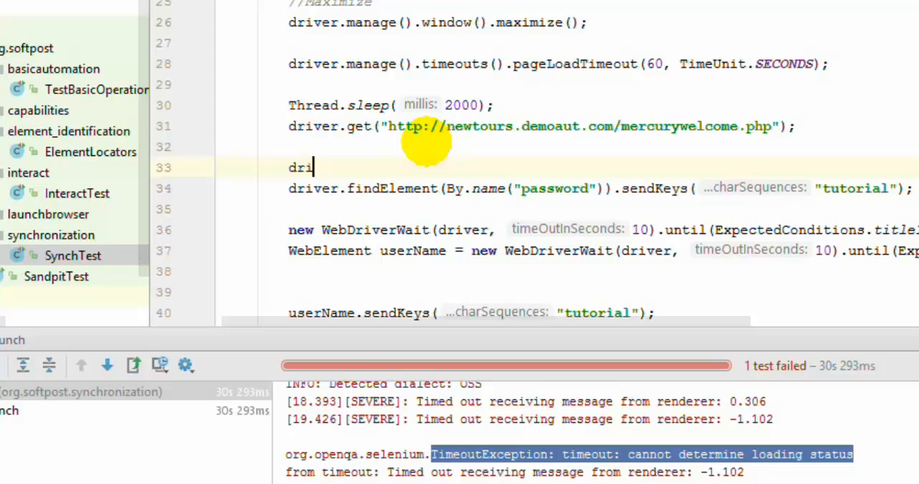
{"action": "type", "text": "ver.manage().timeouts("}
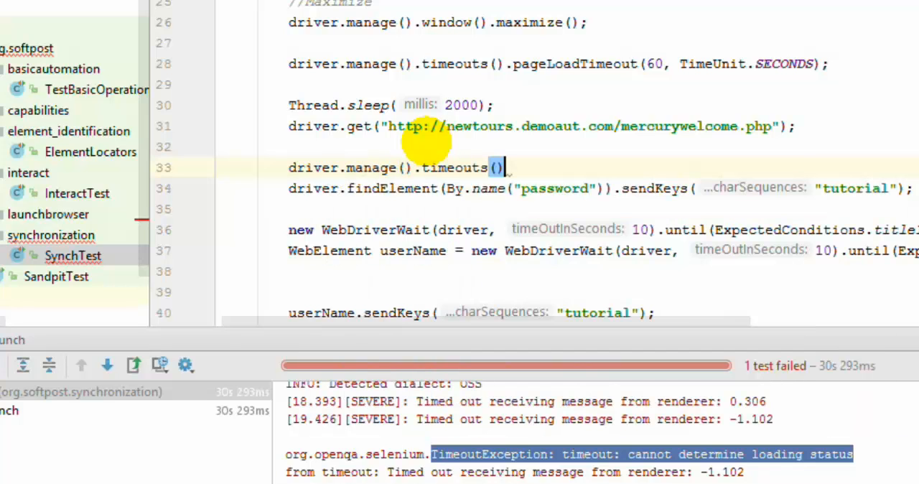
{"action": "type", "text": ".implicitlyWait("}
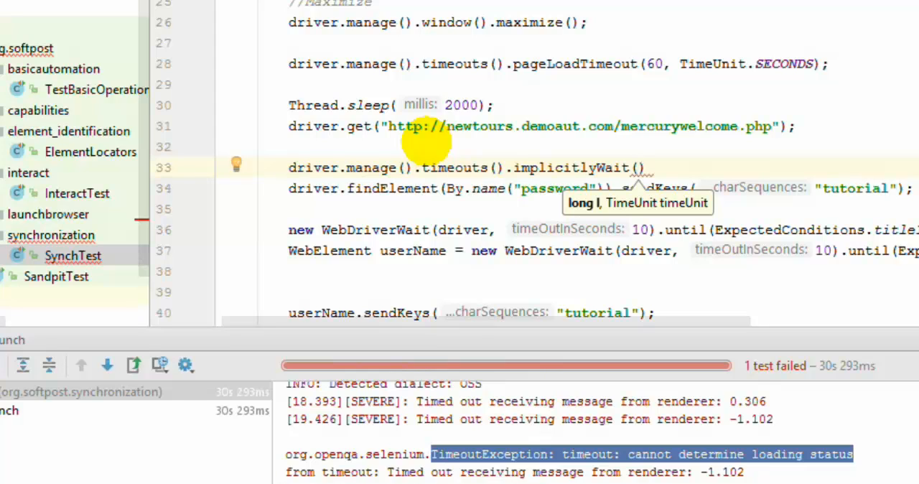
{"action": "type", "text": "10,"}
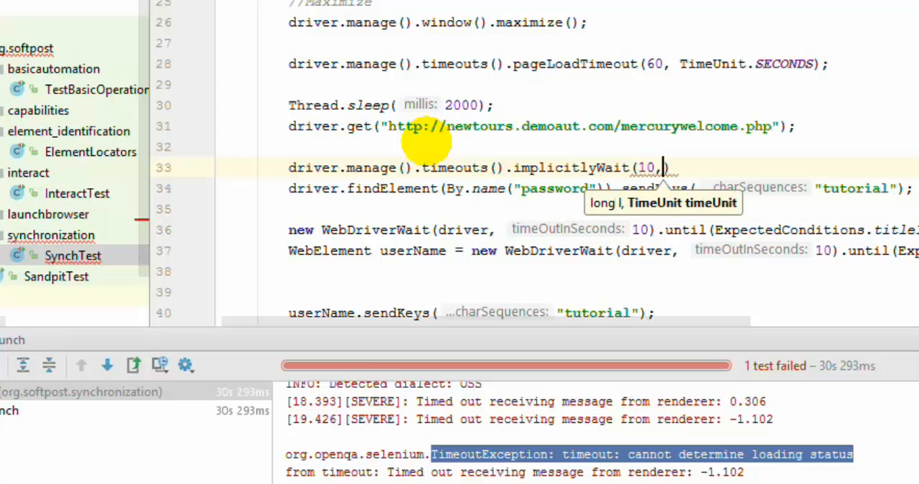
{"action": "type", "text": "TimeUnit.SECONDS"}
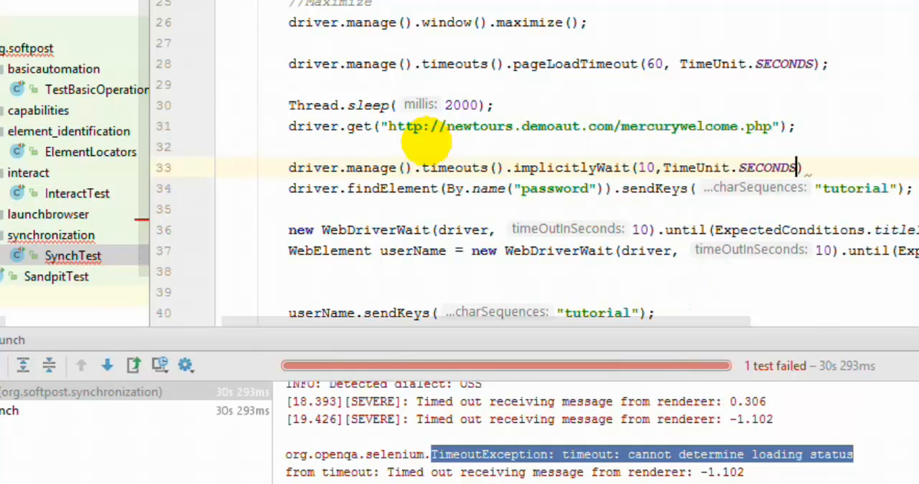
{"action": "type", "text": ";"}
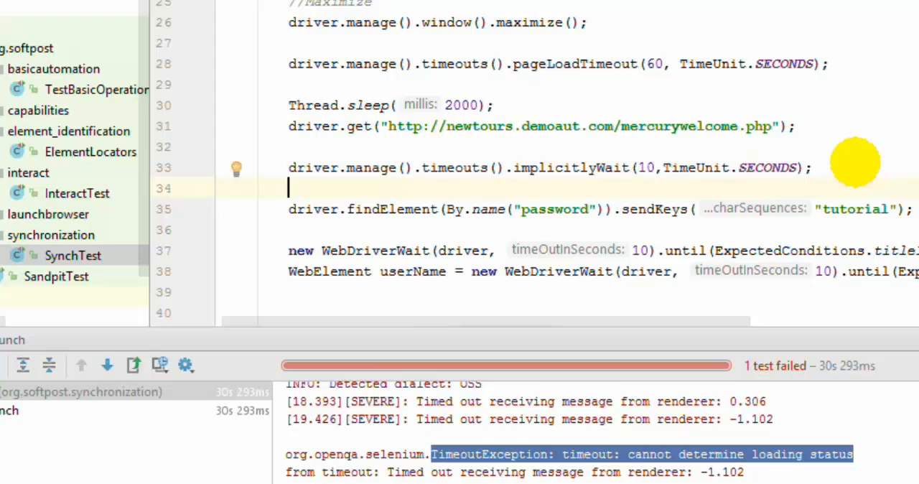
{"action": "mouse_move", "coordinate": [479, 200]}
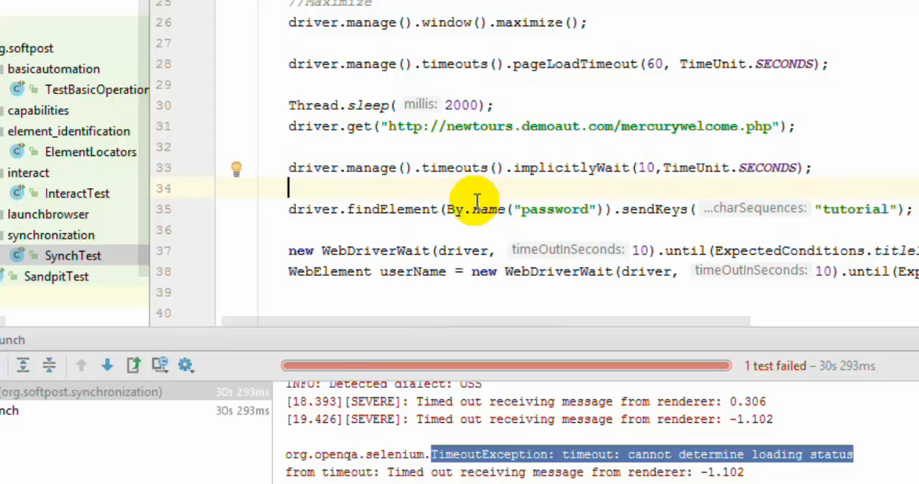
{"action": "mouse_move", "coordinate": [462, 209]}
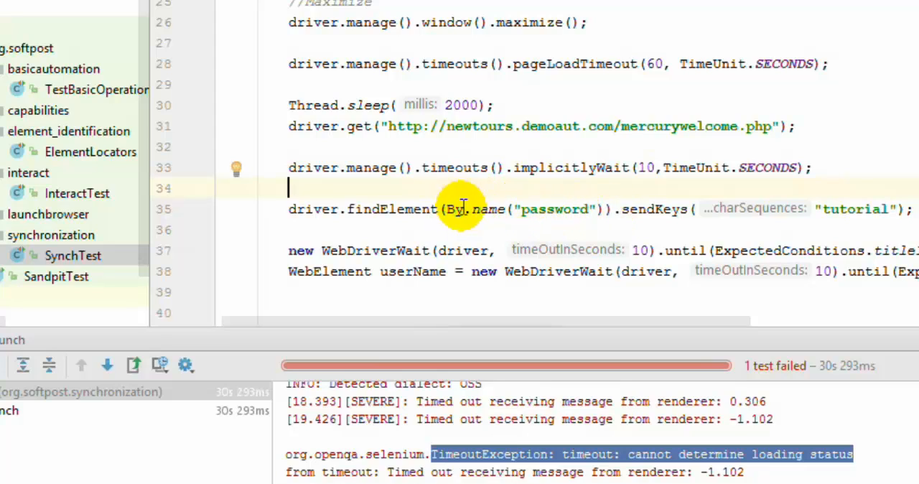
- Replace the 10 in implicitlyWait with 1 so the implicit wait is 1 second
{"action": "double_click", "coordinate": [551, 210]}
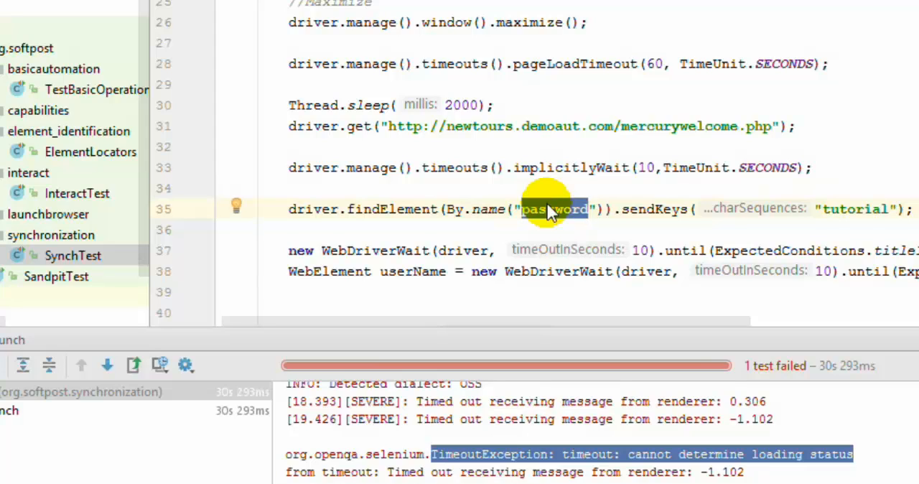
{"action": "left_click", "coordinate": [646, 167]}
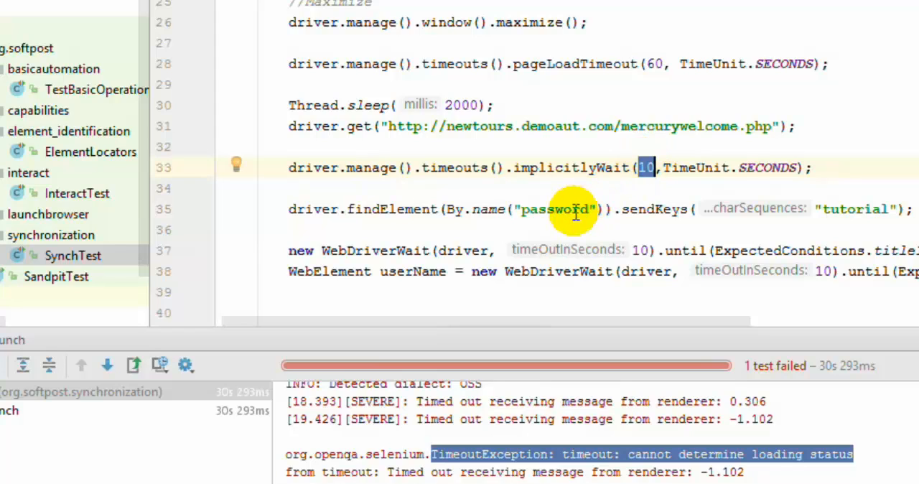
{"action": "mouse_move", "coordinate": [832, 210]}
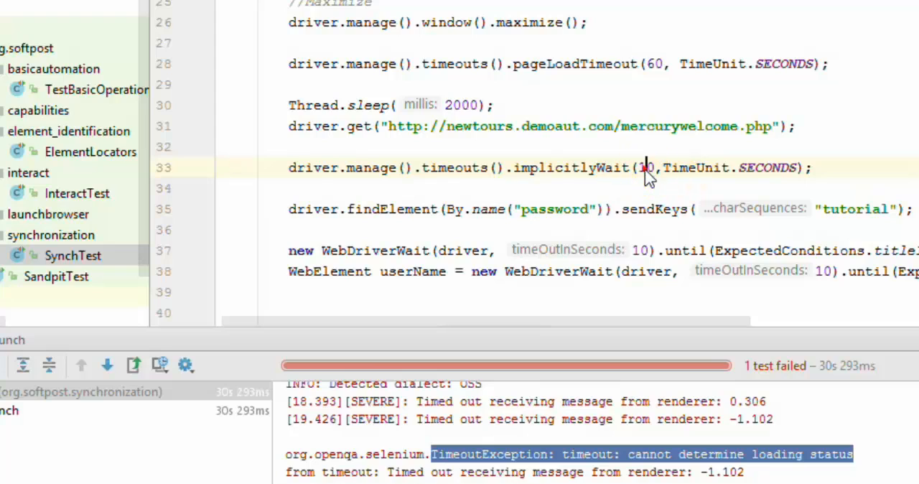
{"action": "double_click", "coordinate": [645, 166]}
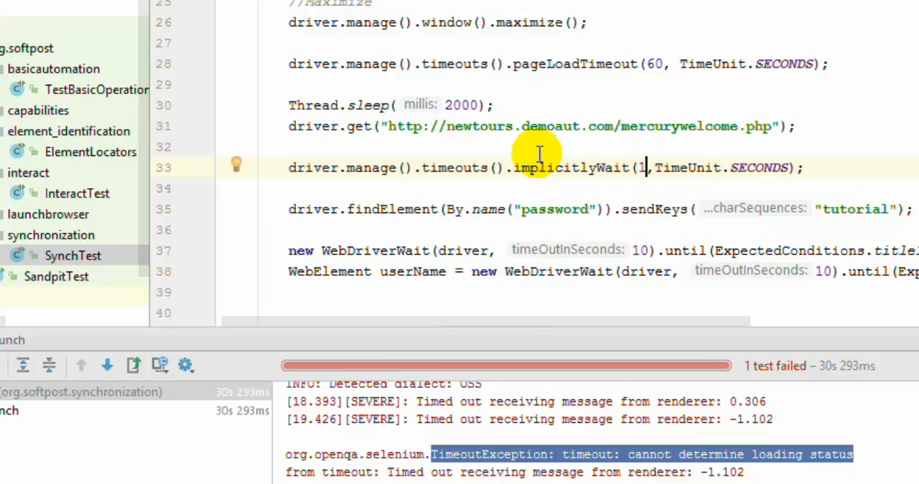
{"action": "mouse_move", "coordinate": [488, 175]}
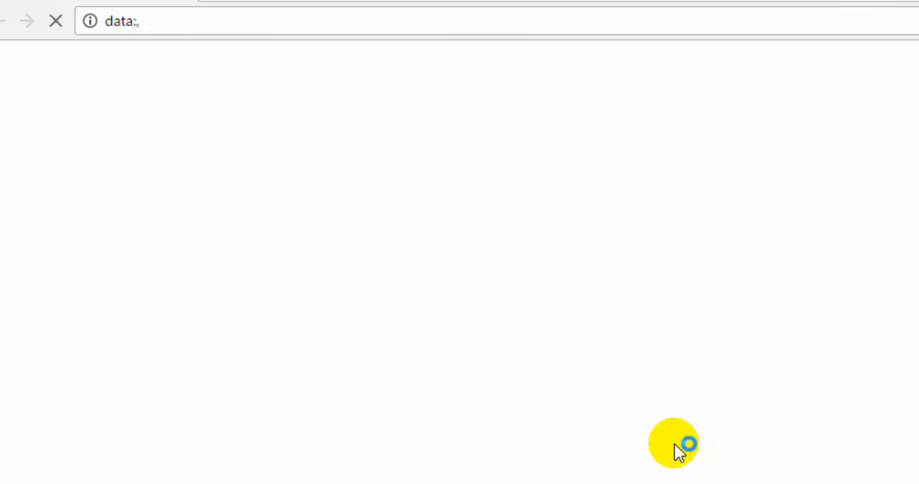
{"action": "mouse_move", "coordinate": [672, 447]}
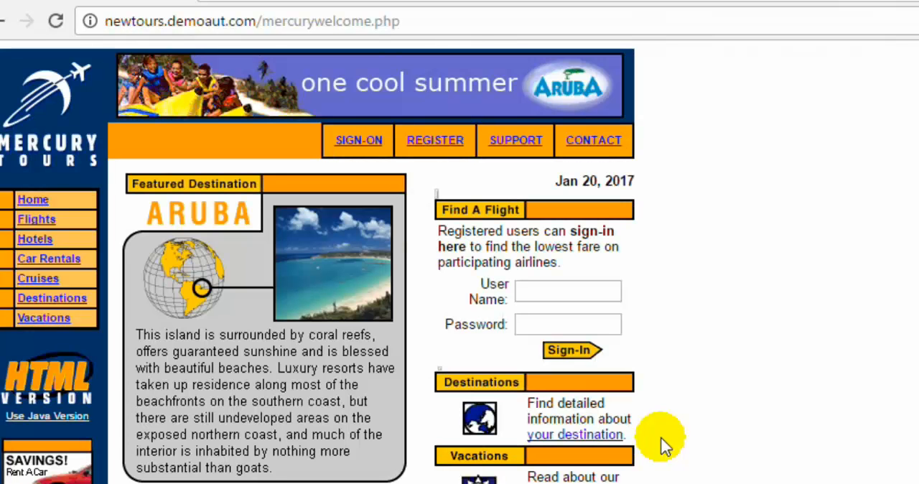
- Run SynchTest so Chrome loads the Mercury Tours page and fills the Password field
{"action": "type", "text": "password"}
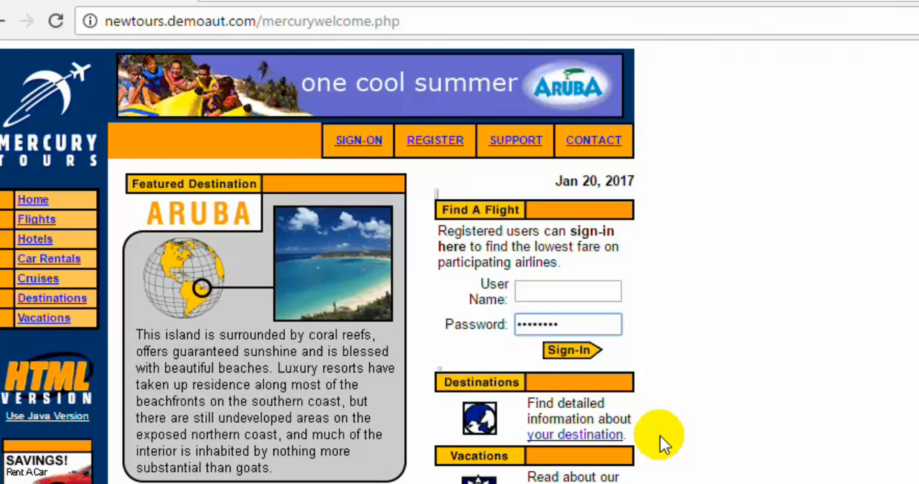
{"action": "mouse_move", "coordinate": [643, 448]}
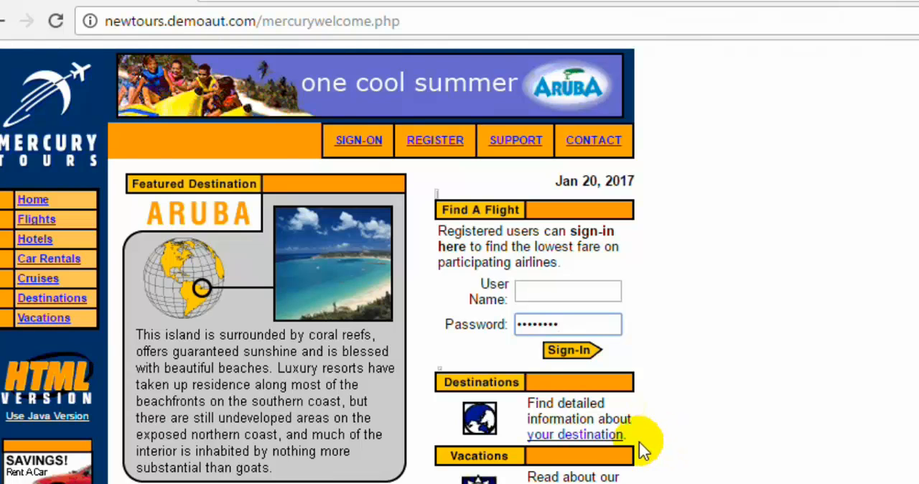
{"action": "mouse_move", "coordinate": [639, 445]}
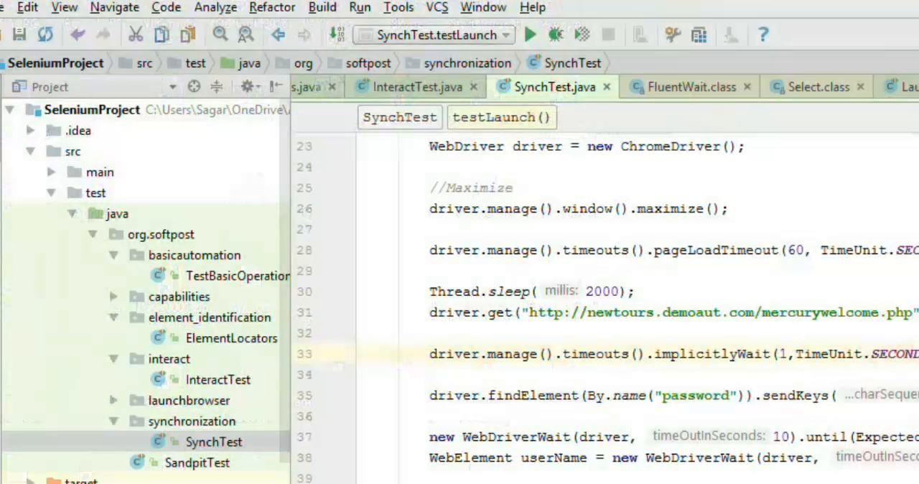
{"action": "mouse_move", "coordinate": [544, 338]}
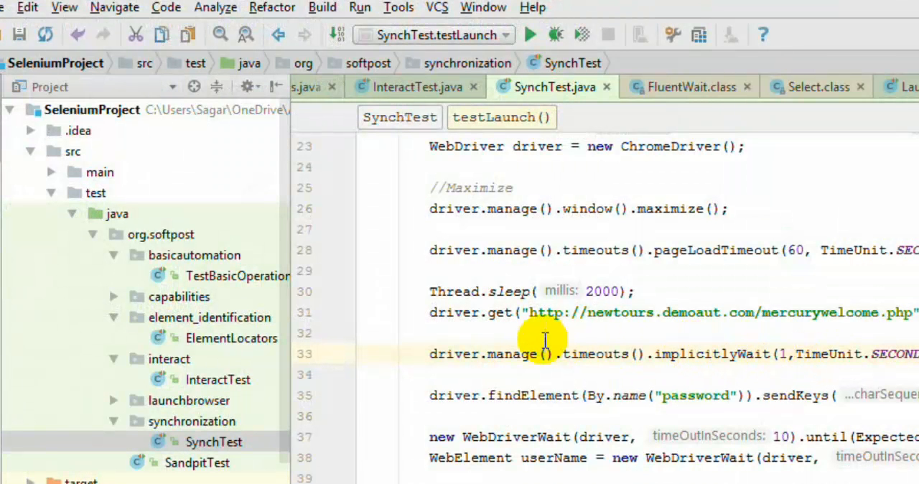
- Edit the implicitlyWait argument, clearing the 1-second value to enter 20
{"action": "left_click", "coordinate": [681, 395]}
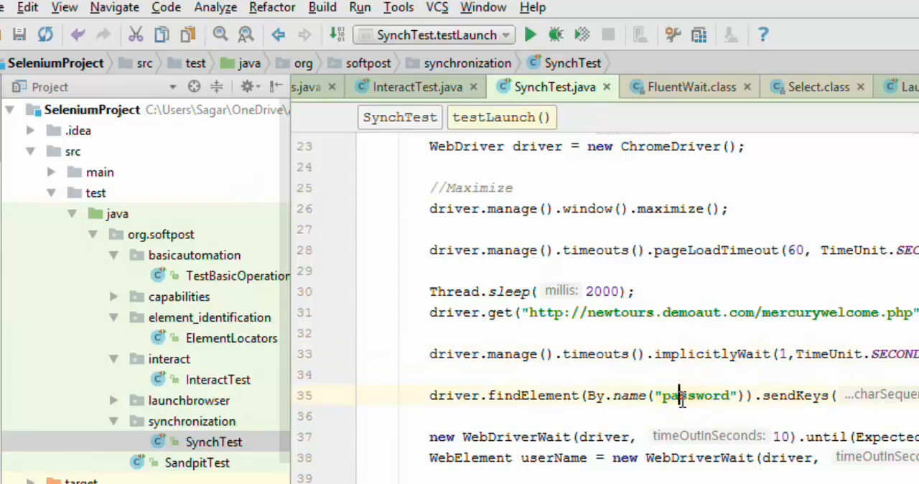
{"action": "double_click", "coordinate": [693, 395]}
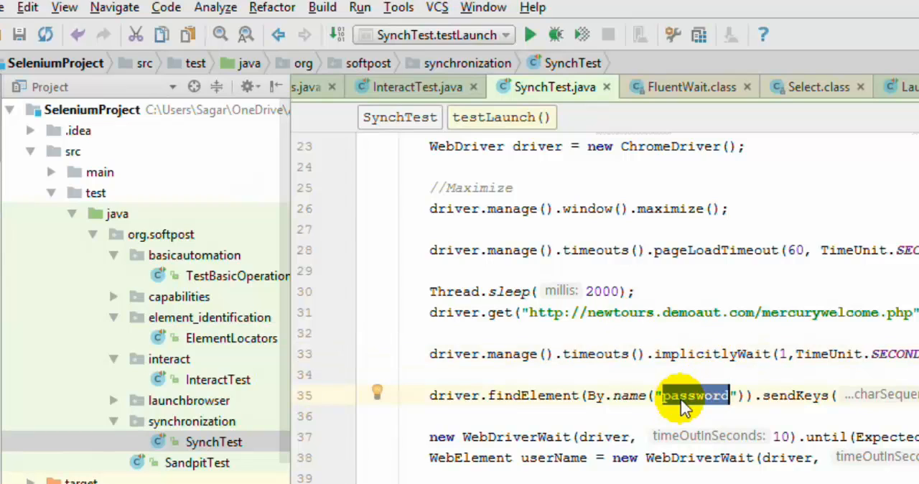
{"action": "mouse_move", "coordinate": [710, 310]}
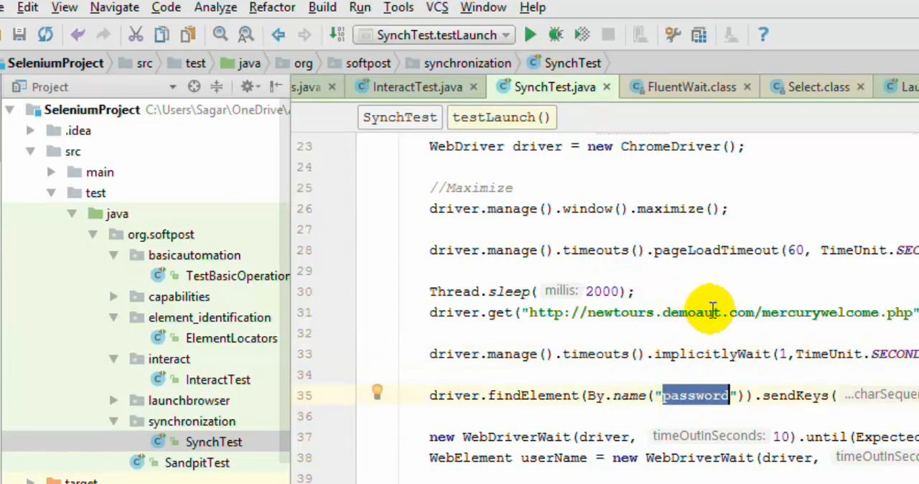
{"action": "mouse_move", "coordinate": [782, 394]}
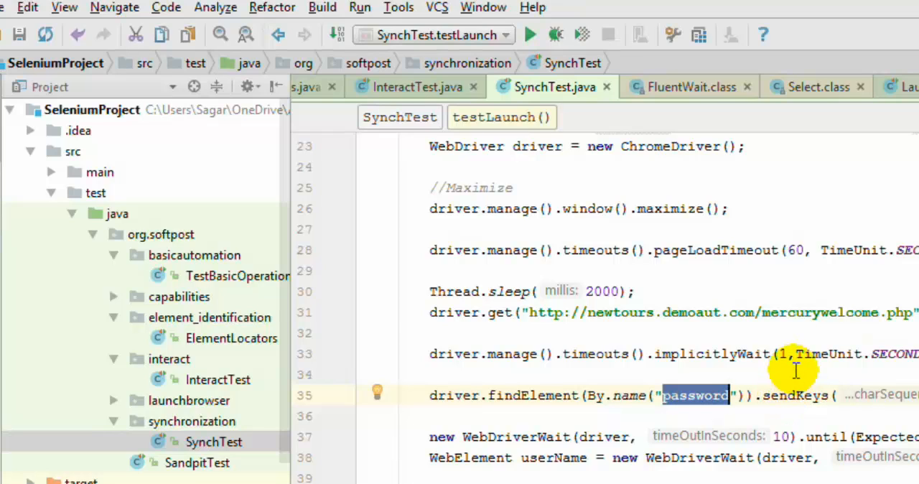
{"action": "mouse_move", "coordinate": [796, 371]}
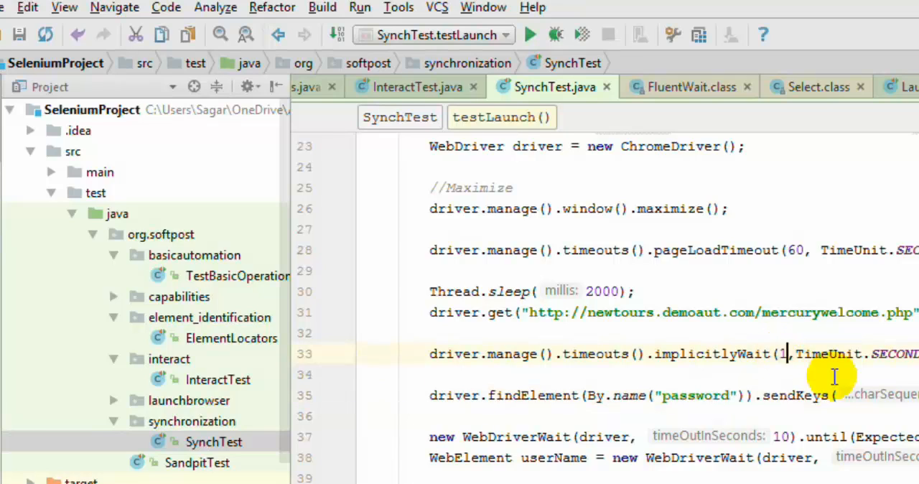
{"action": "type", "text": "0"}
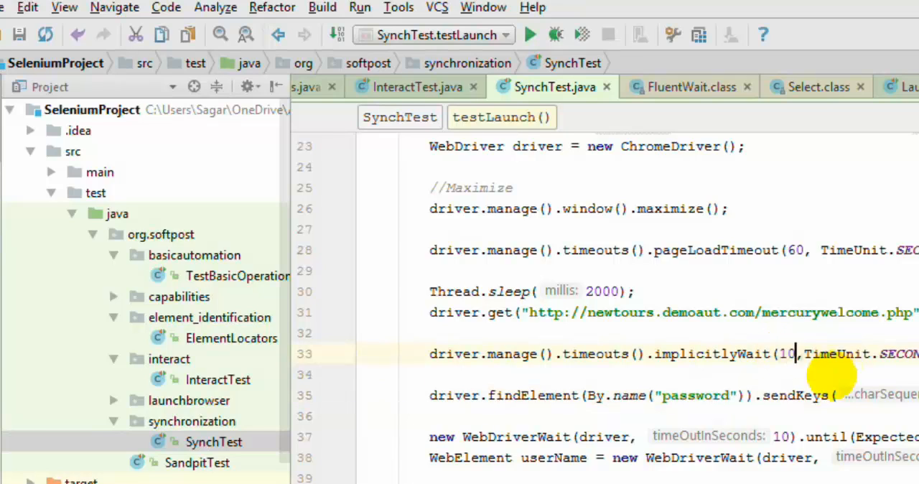
{"action": "key", "text": "Backspace"}
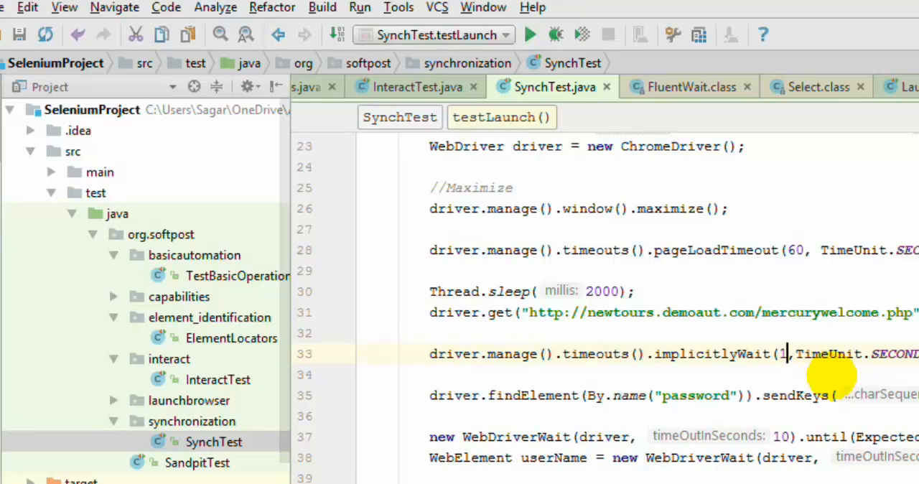
{"action": "type", "text": "20"}
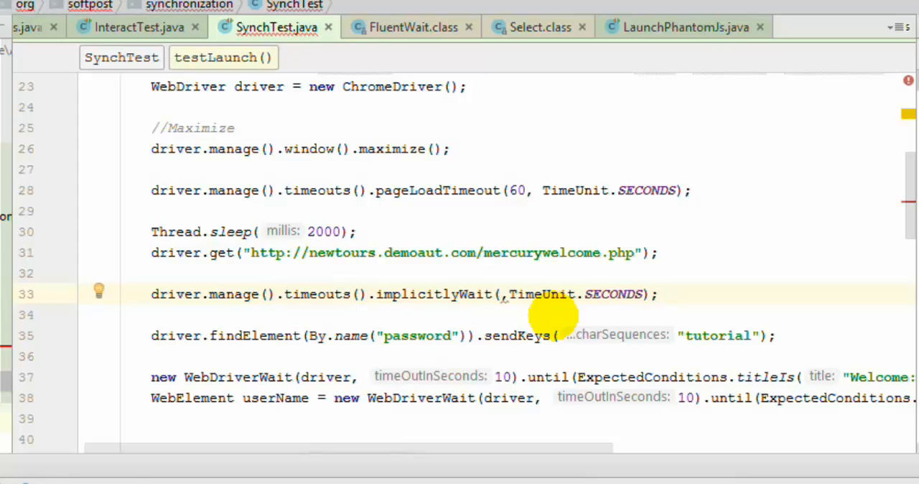
- Set the implicitlyWait timeout to 20 before TimeUnit.SECONDS
{"action": "type", "text": "60"}
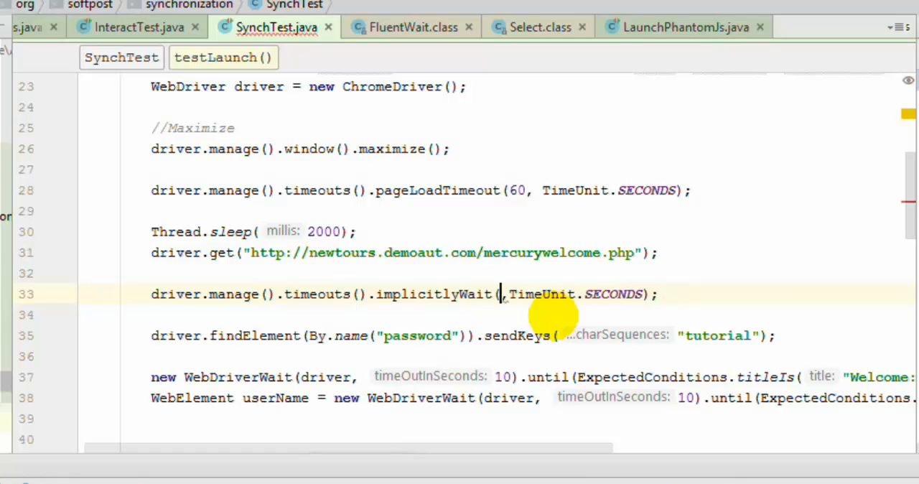
{"action": "type", "text": "20"}
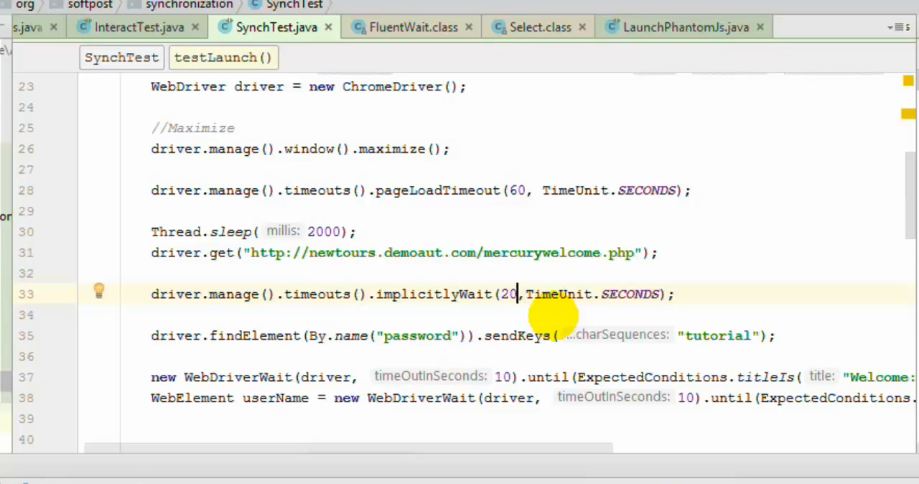
{"action": "mouse_move", "coordinate": [301, 342]}
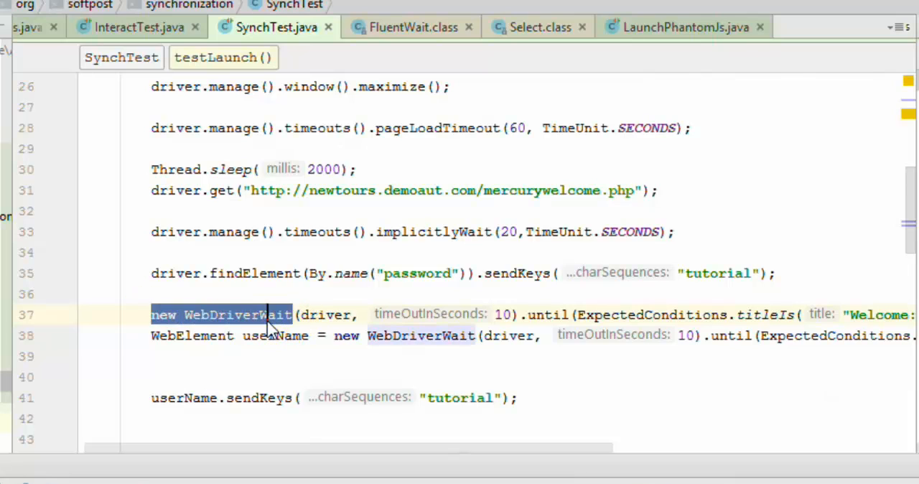
- Change the userName WebDriverWait timeout from 10 to 60 seconds
{"action": "double_click", "coordinate": [237, 314]}
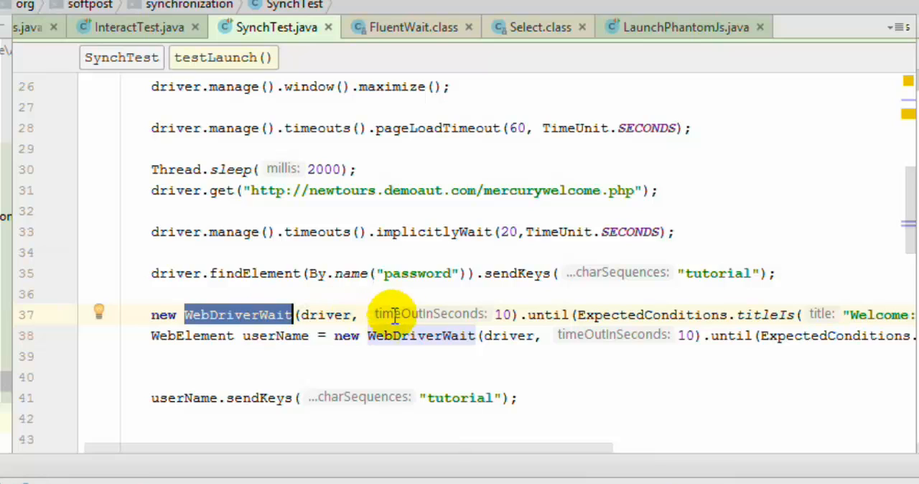
{"action": "mouse_move", "coordinate": [452, 314]}
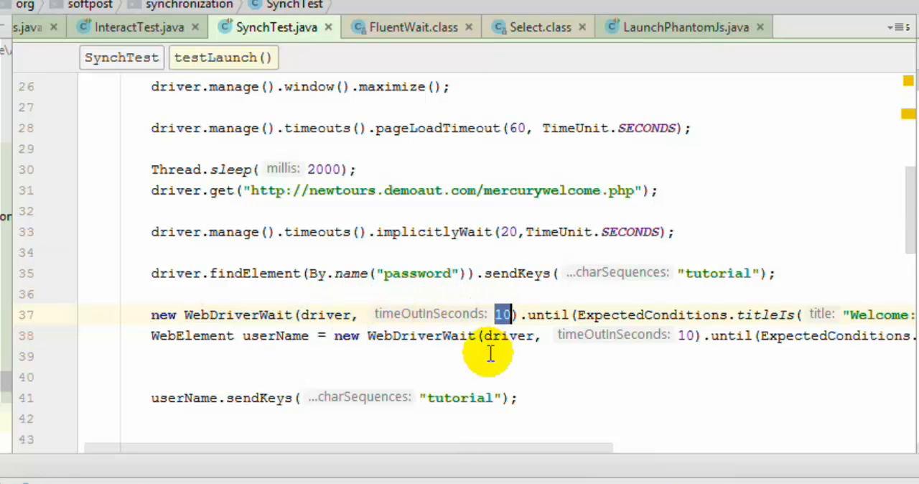
{"action": "left_click", "coordinate": [534, 314]}
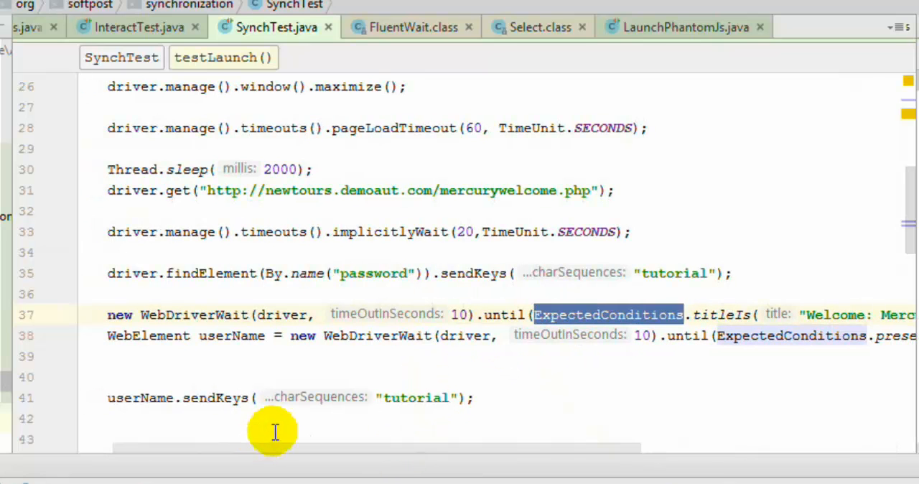
{"action": "mouse_move", "coordinate": [474, 397]}
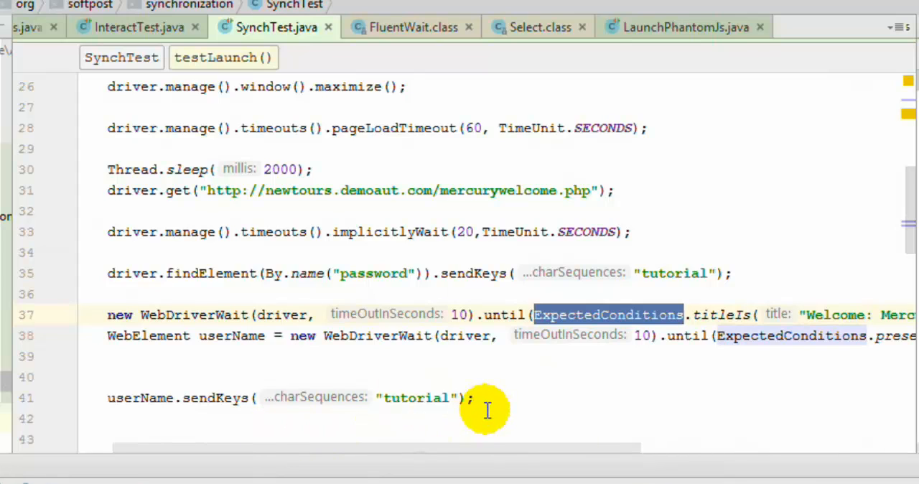
{"action": "mouse_move", "coordinate": [413, 470]}
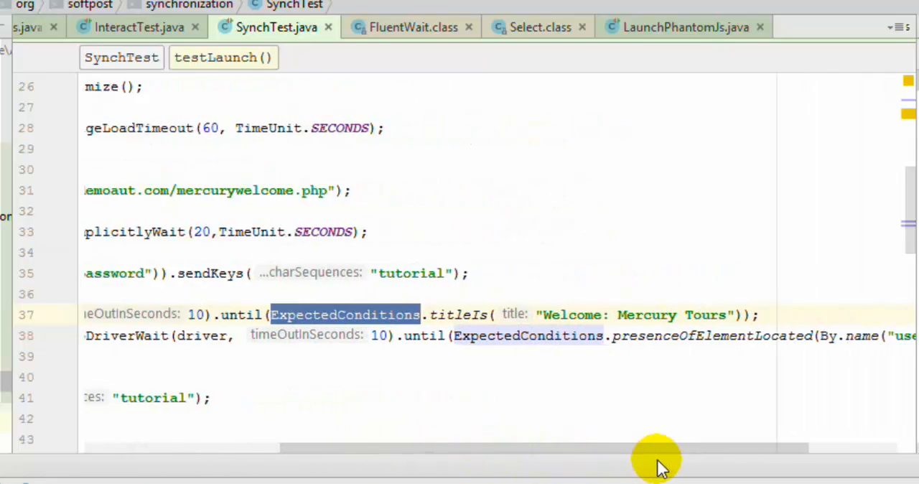
{"action": "mouse_move", "coordinate": [783, 336]}
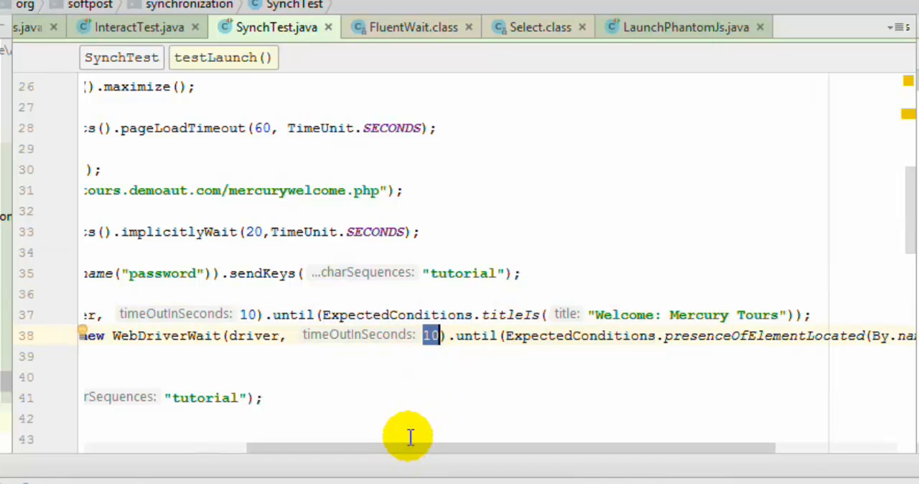
{"action": "mouse_move", "coordinate": [854, 364]}
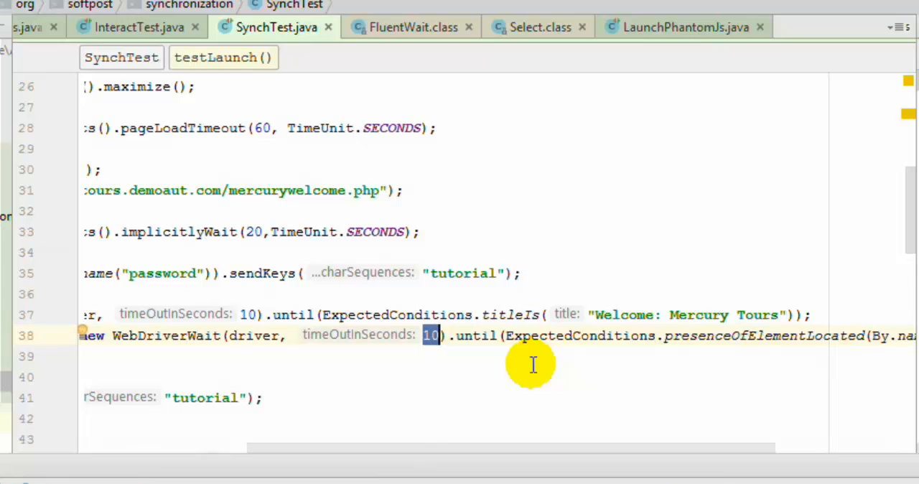
{"action": "type", "text": "60"}
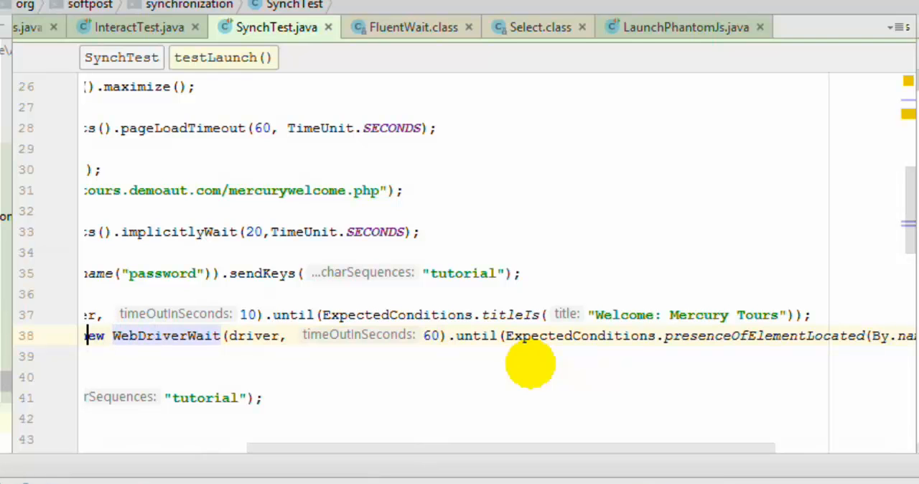
{"action": "scroll", "scroll_direction": "left", "scroll_amount": 3}
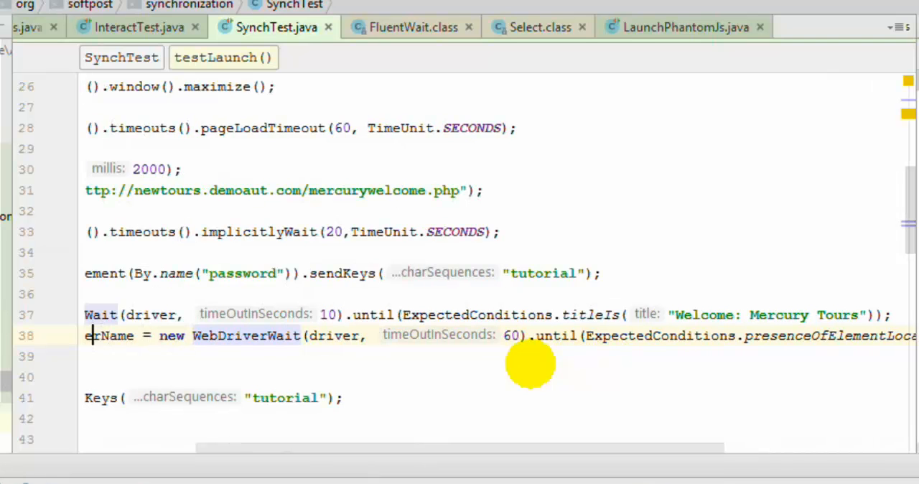
{"action": "scroll", "scroll_direction": "left", "scroll_amount": 3}
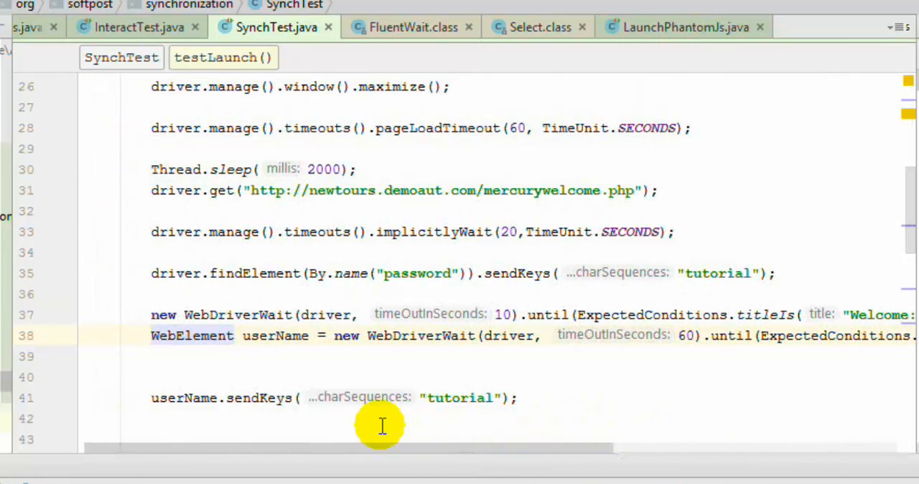
{"action": "double_click", "coordinate": [276, 336]}
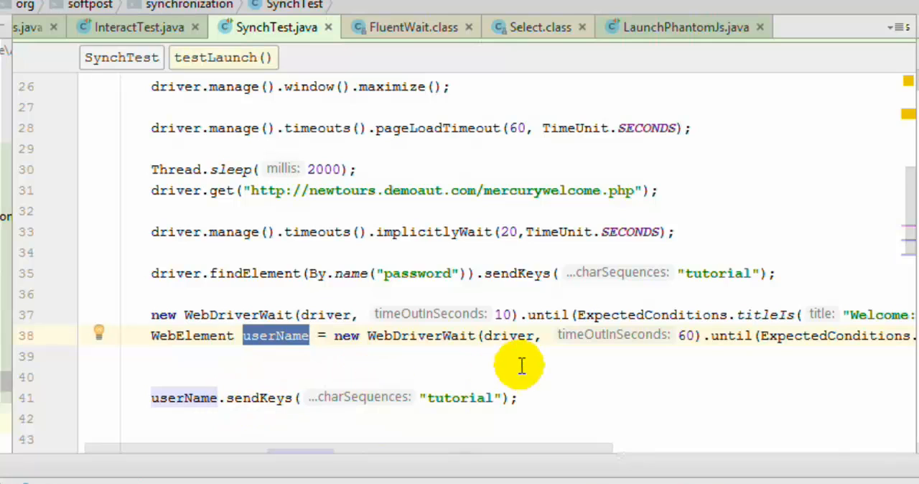
{"action": "mouse_move", "coordinate": [523, 365]}
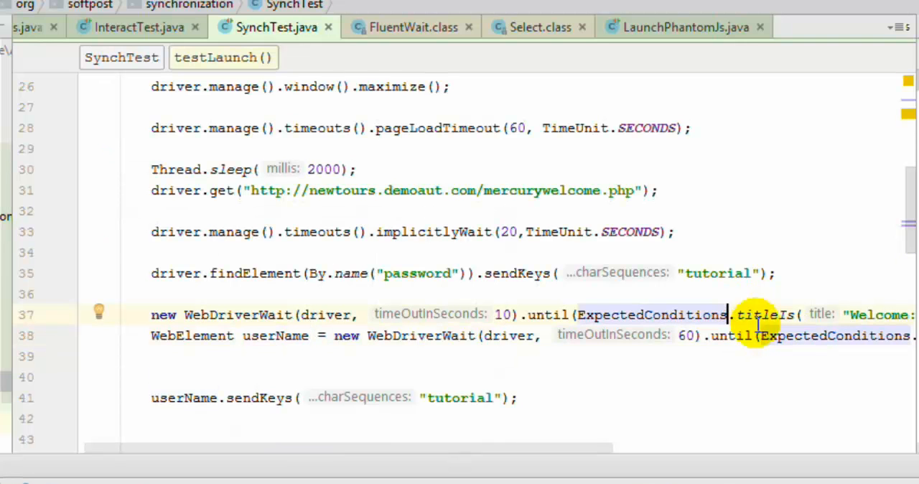
{"action": "type", "text": "."}
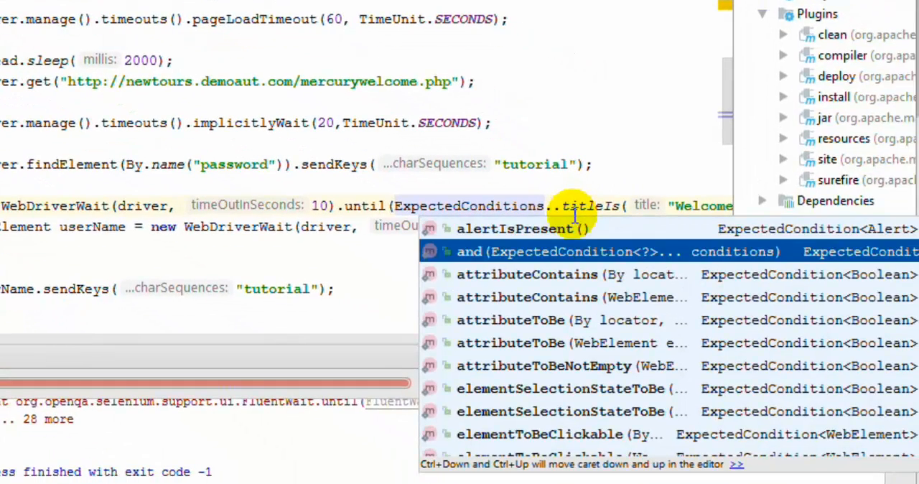
{"action": "scroll", "scroll_direction": "down", "scroll_amount": 3}
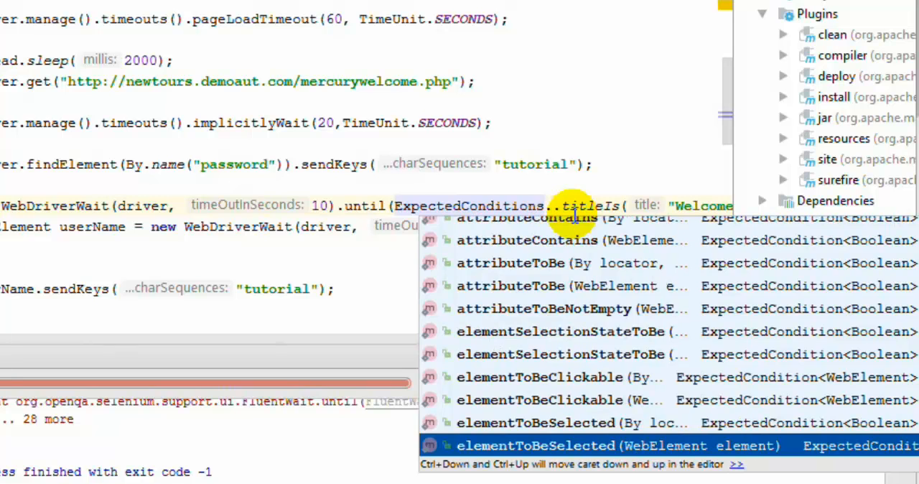
{"action": "scroll", "scroll_direction": "down", "scroll_amount": 3}
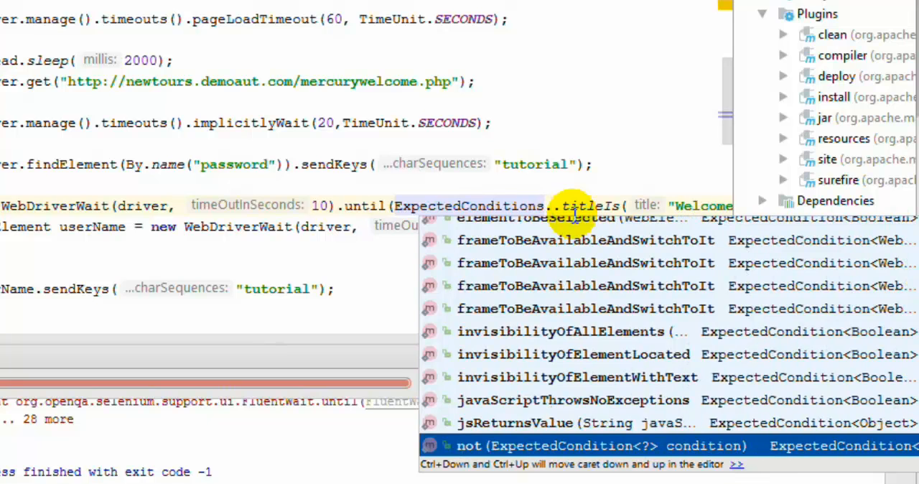
{"action": "scroll", "scroll_direction": "down", "scroll_amount": 3}
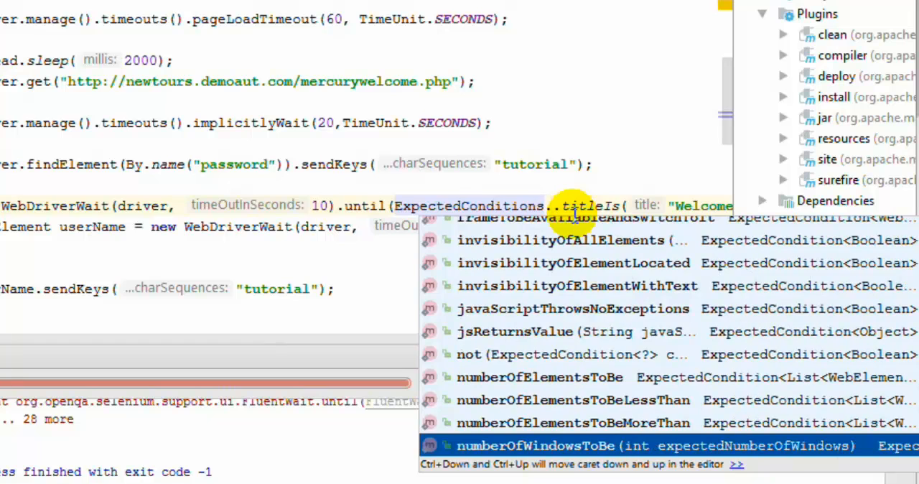
{"action": "scroll", "scroll_direction": "down", "scroll_amount": 3}
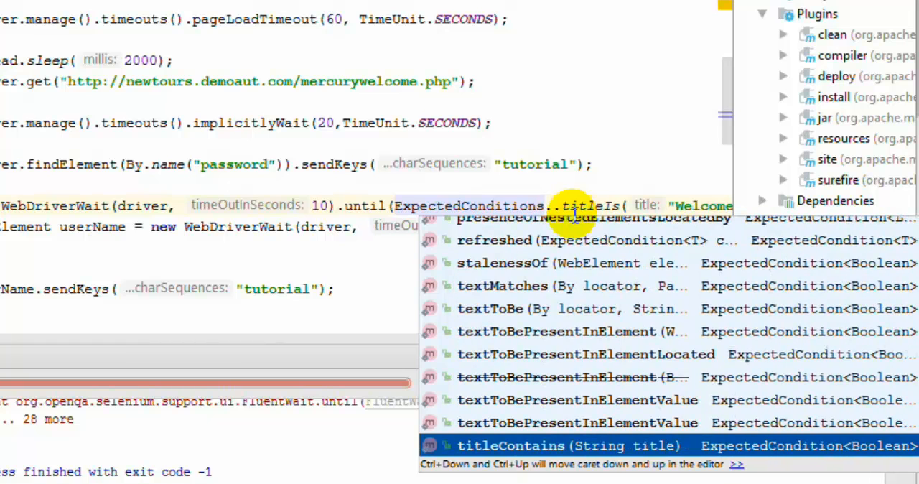
{"action": "scroll", "scroll_direction": "down", "scroll_amount": 3}
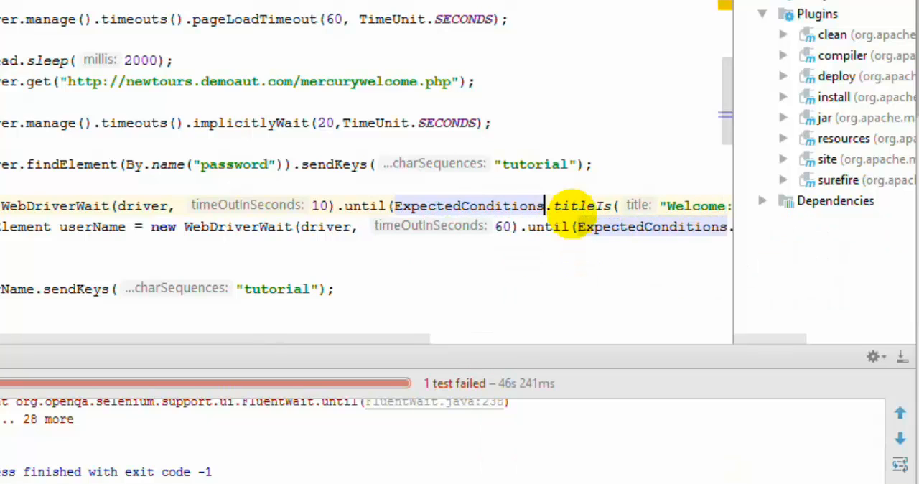
{"action": "mouse_move", "coordinate": [502, 150]}
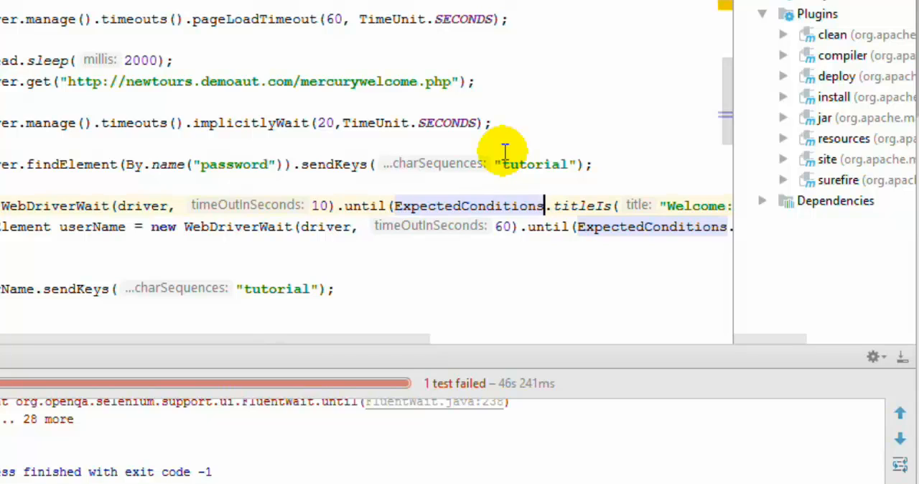
{"action": "mouse_move", "coordinate": [501, 130]}
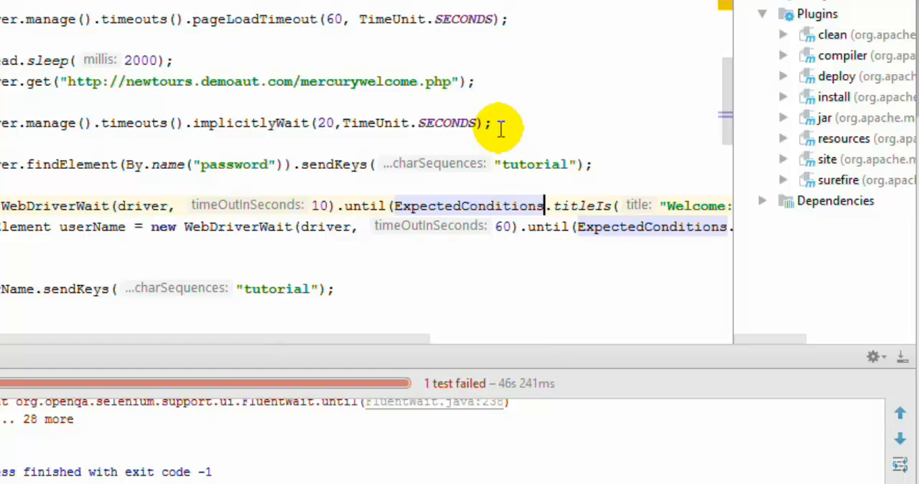
{"action": "mouse_move", "coordinate": [460, 304]}
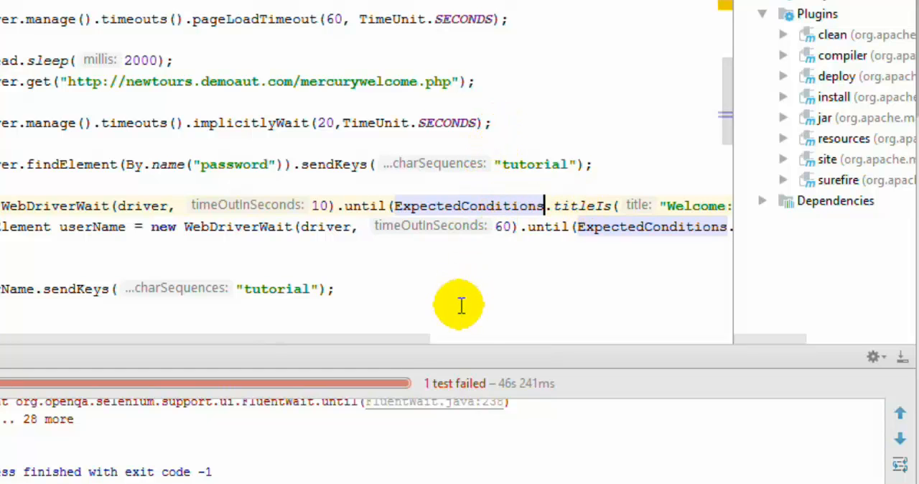
{"action": "left_click_drag", "start_coordinate": [460, 337], "coordinate": [502, 338]}
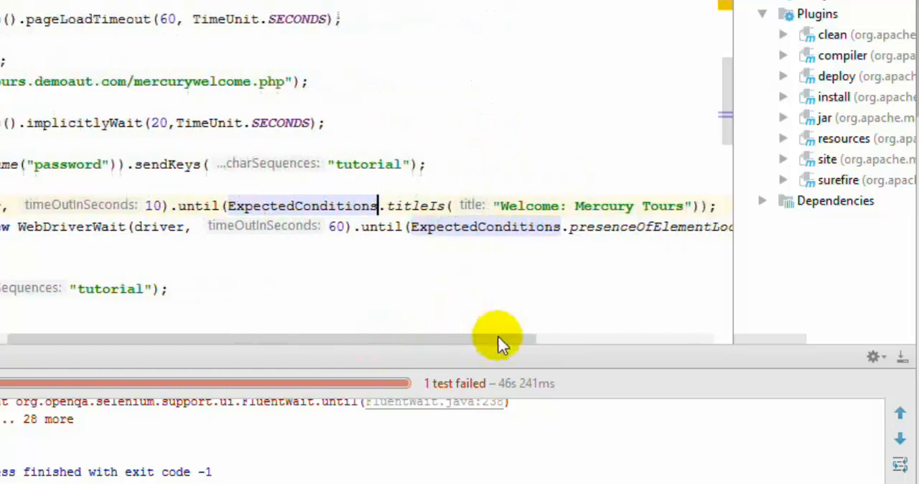